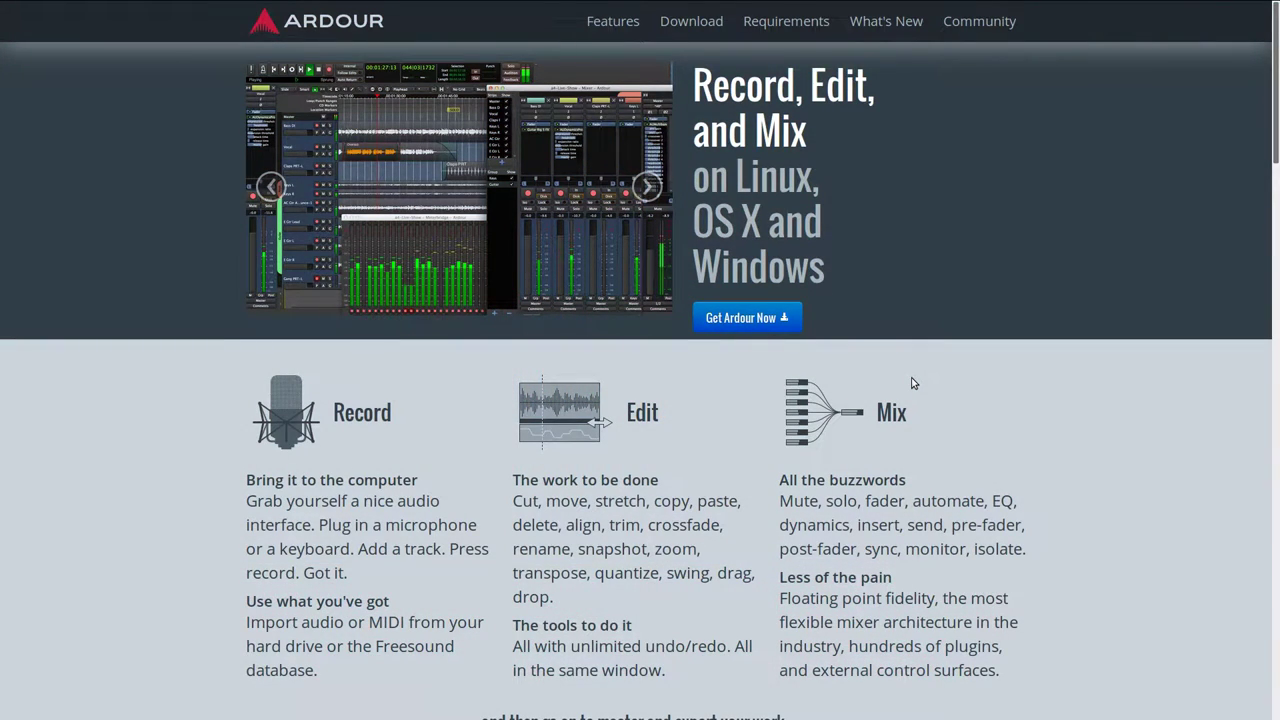
Scroll the ardour.org homepage past user groups and features down to the Video Timeline section.
scroll("down", 3)
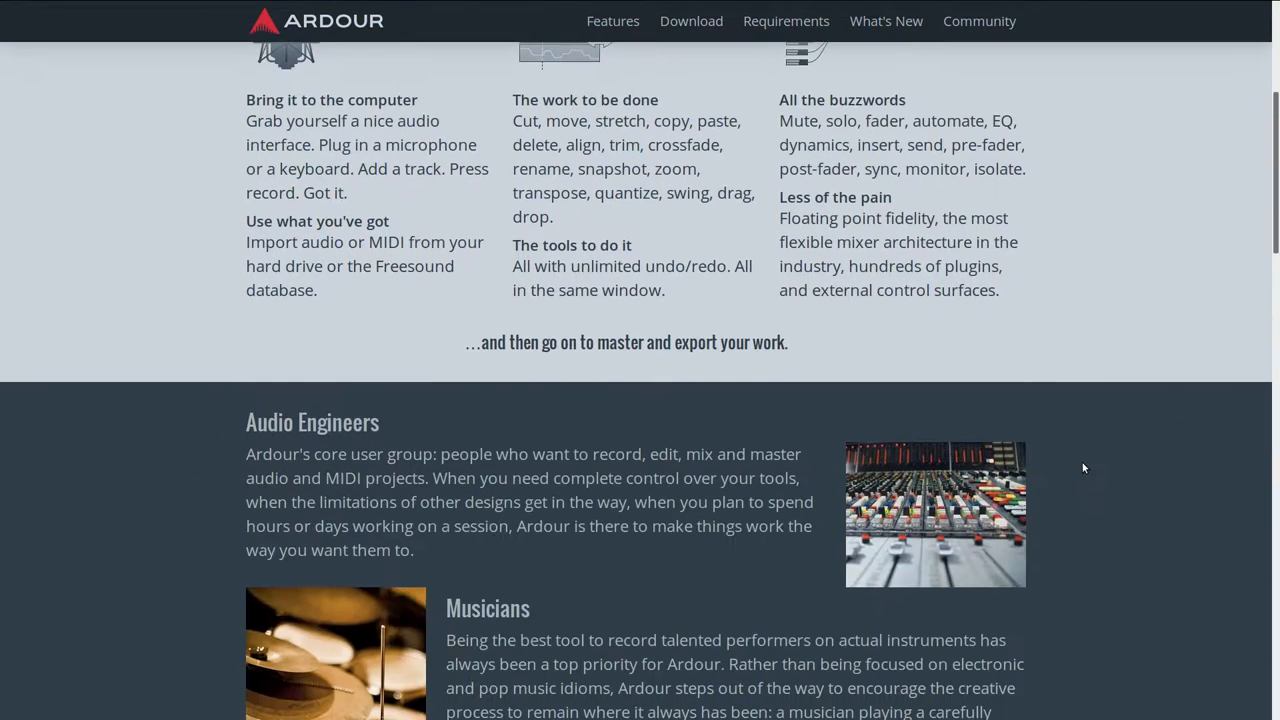
scroll("down", 3)
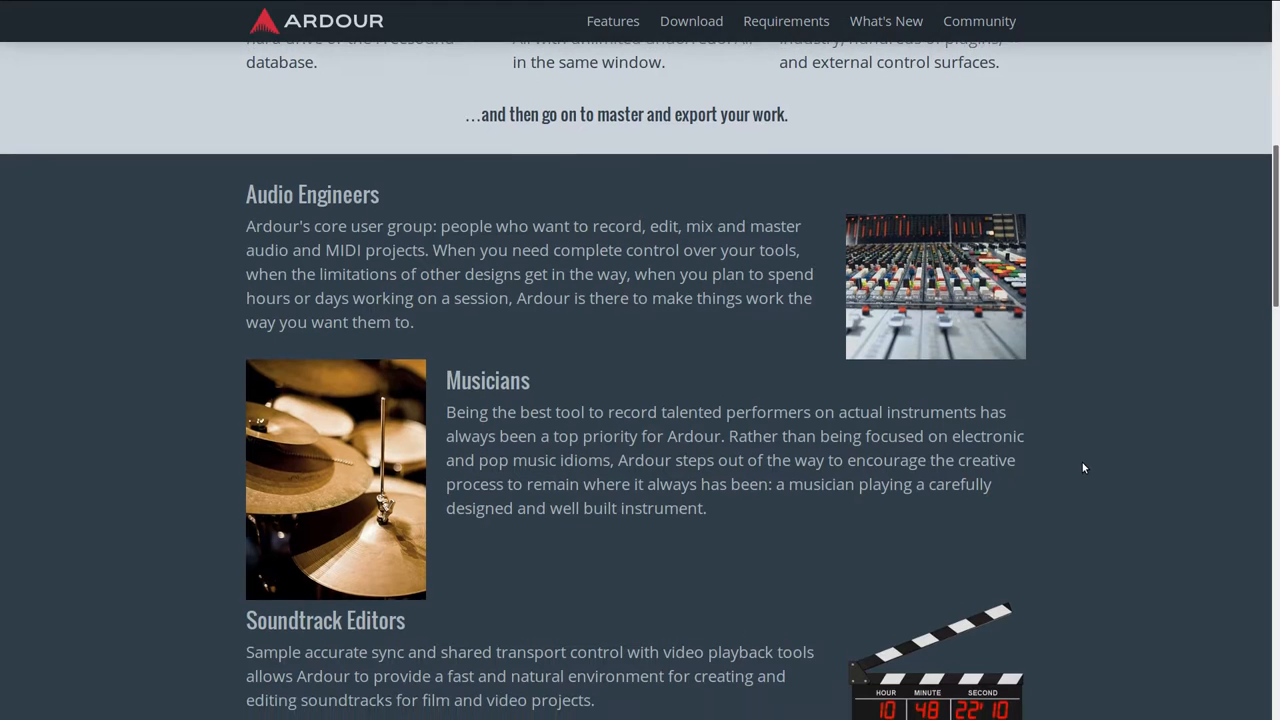
scroll("down", 3)
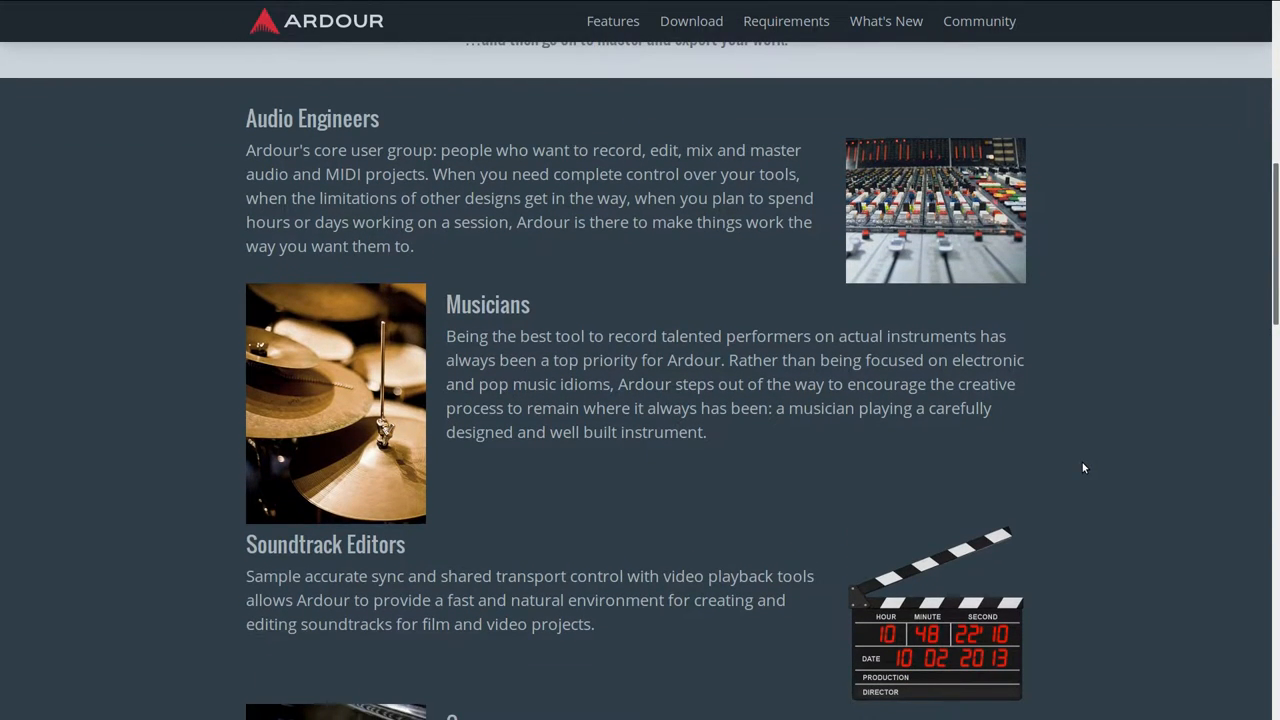
scroll("down", 3)
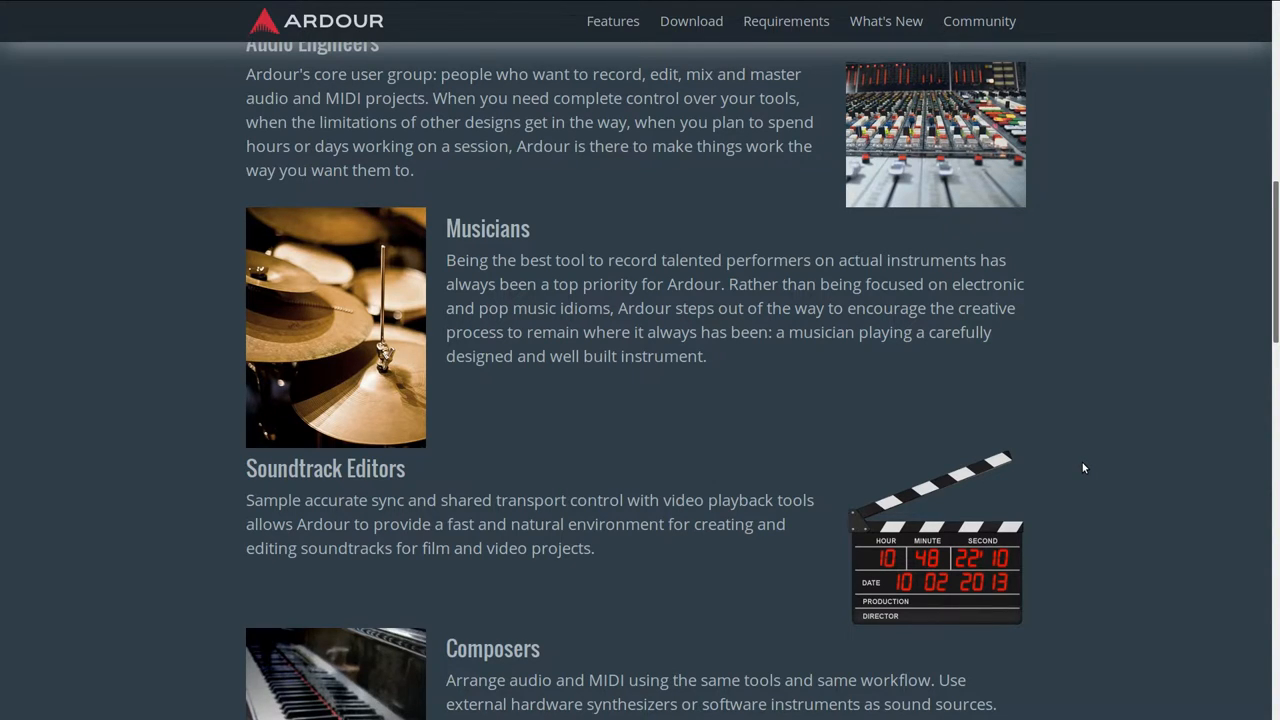
scroll("down", 3)
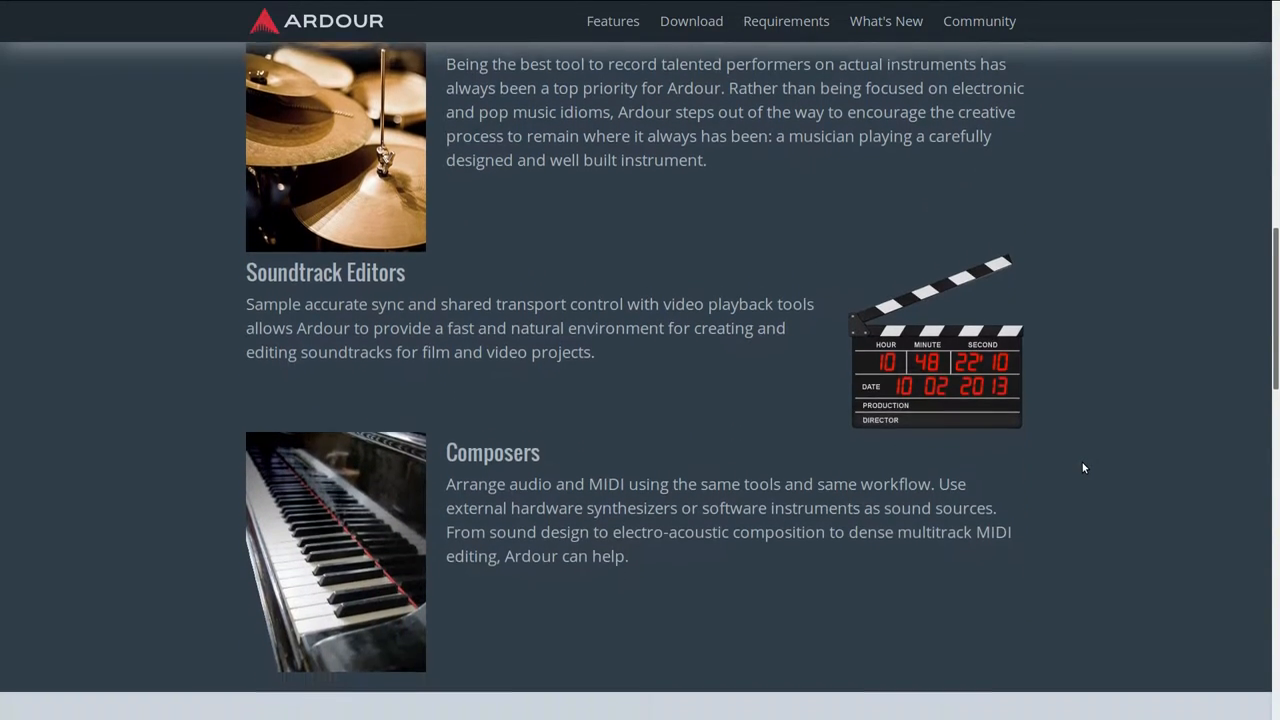
scroll("down", 3)
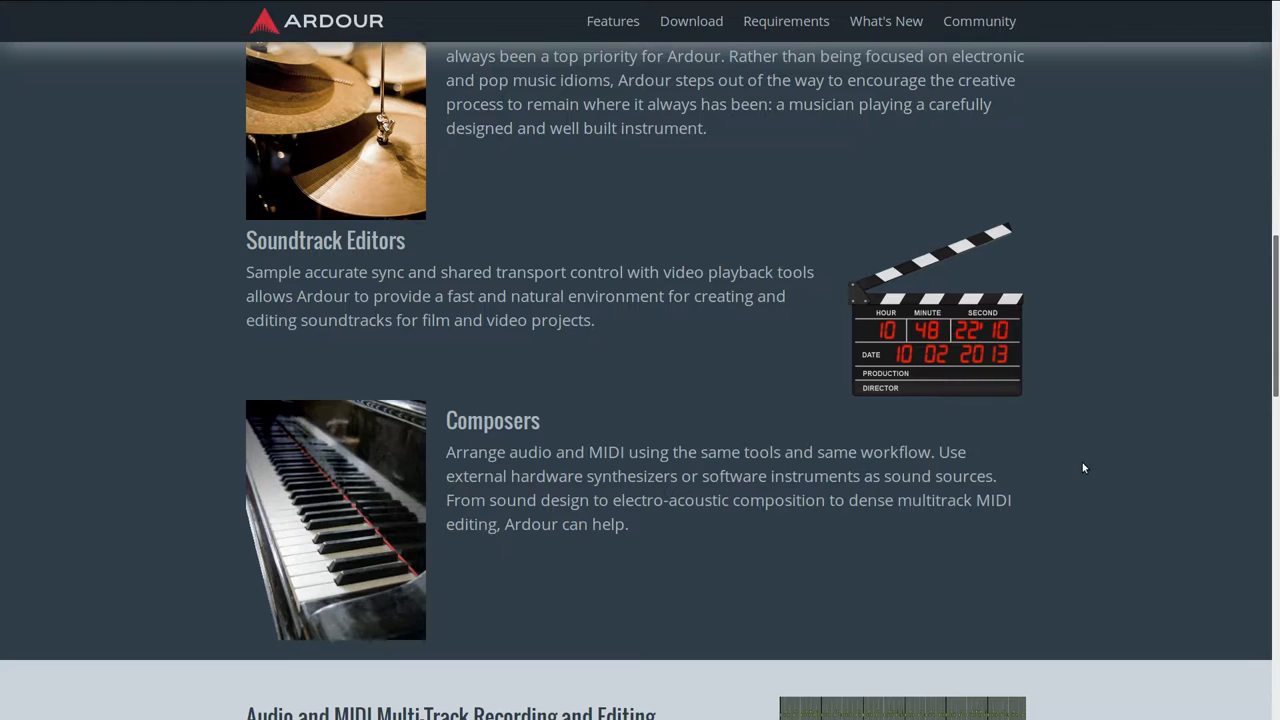
scroll("down", 3)
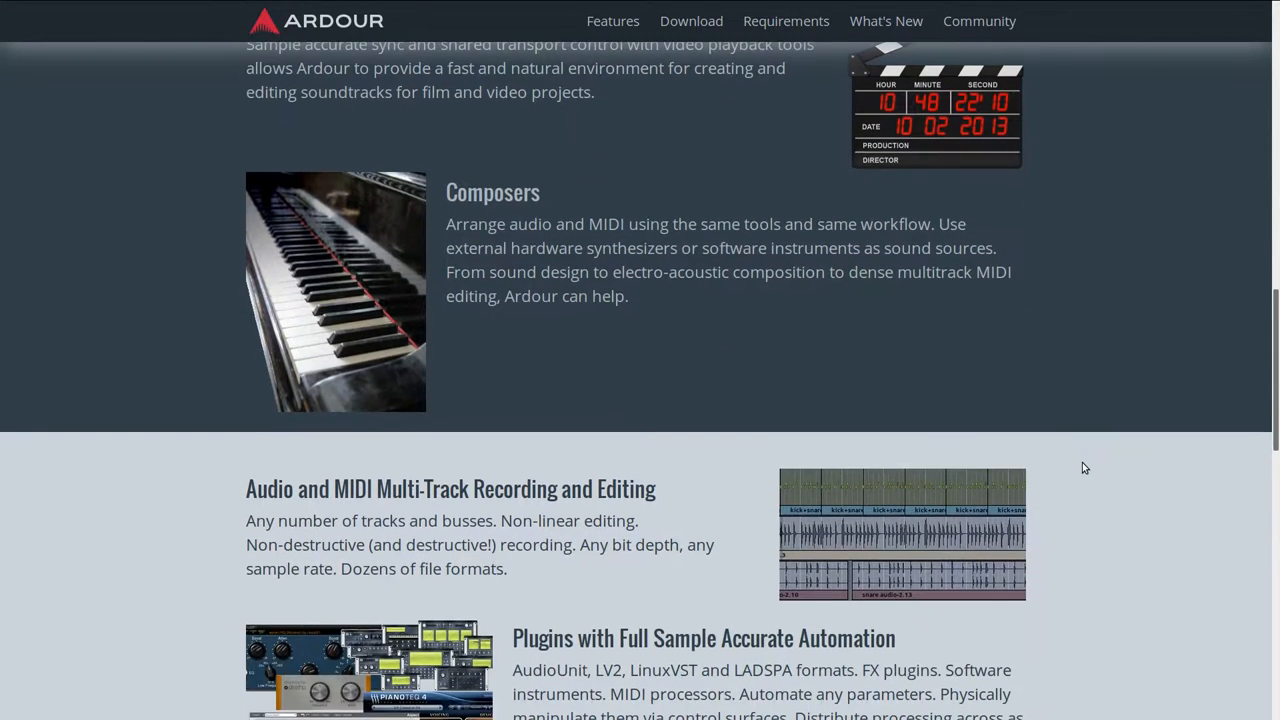
scroll("down", 3)
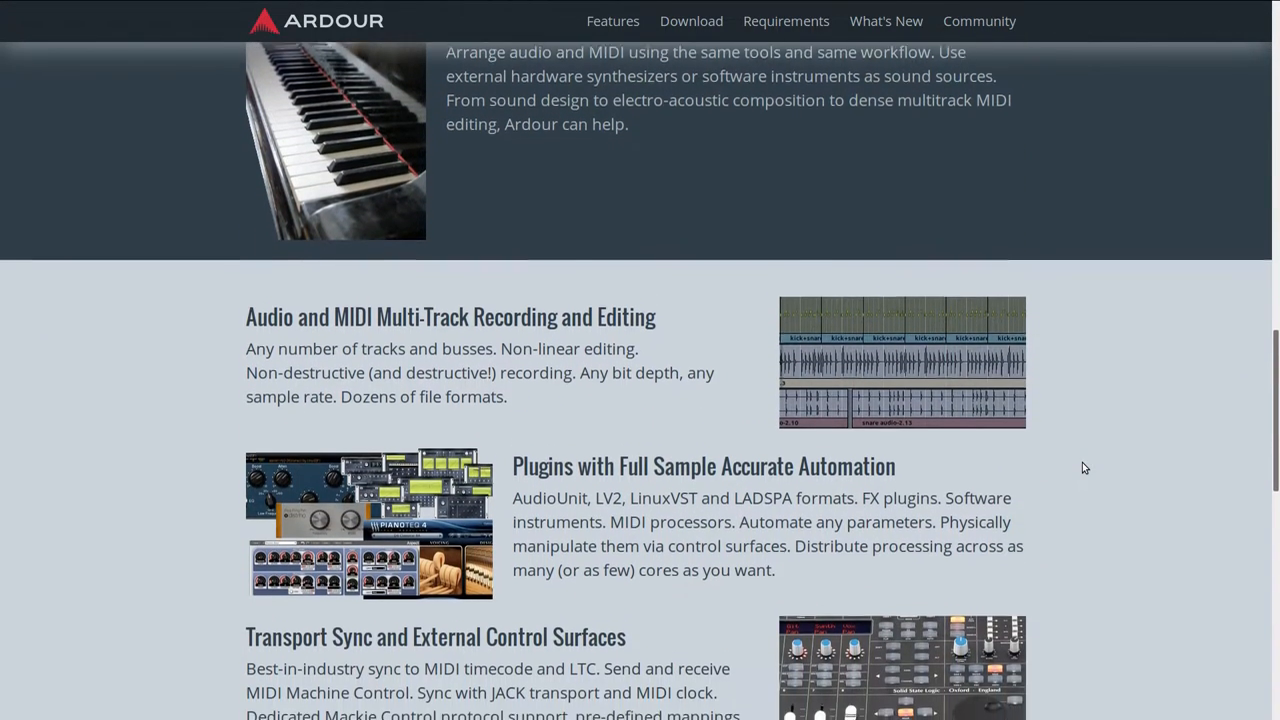
scroll("down", 3)
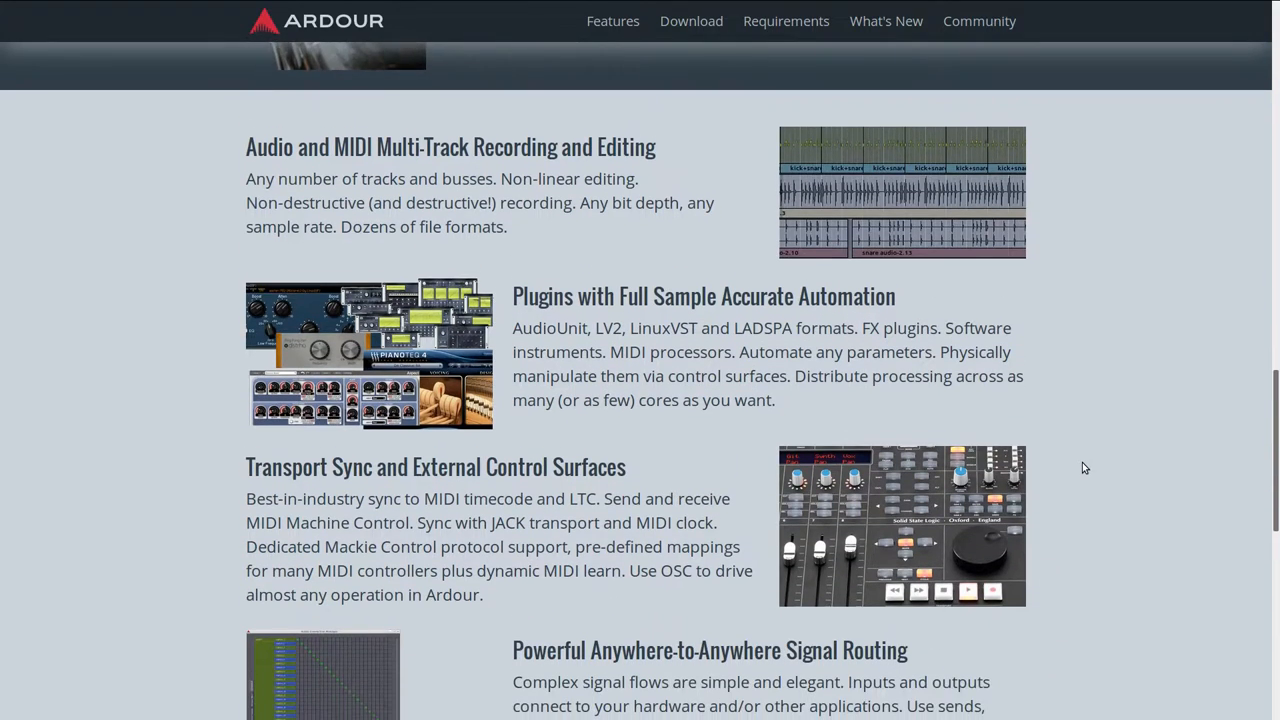
scroll("down", 3)
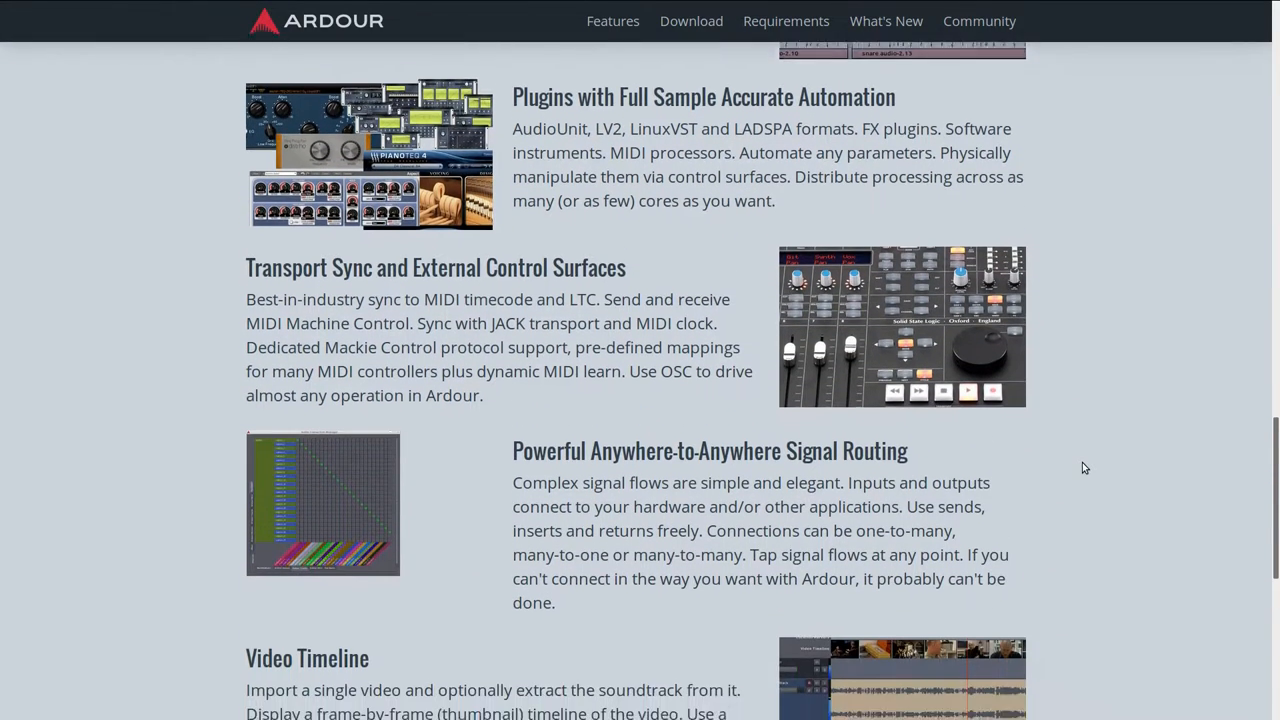
scroll("down", 3)
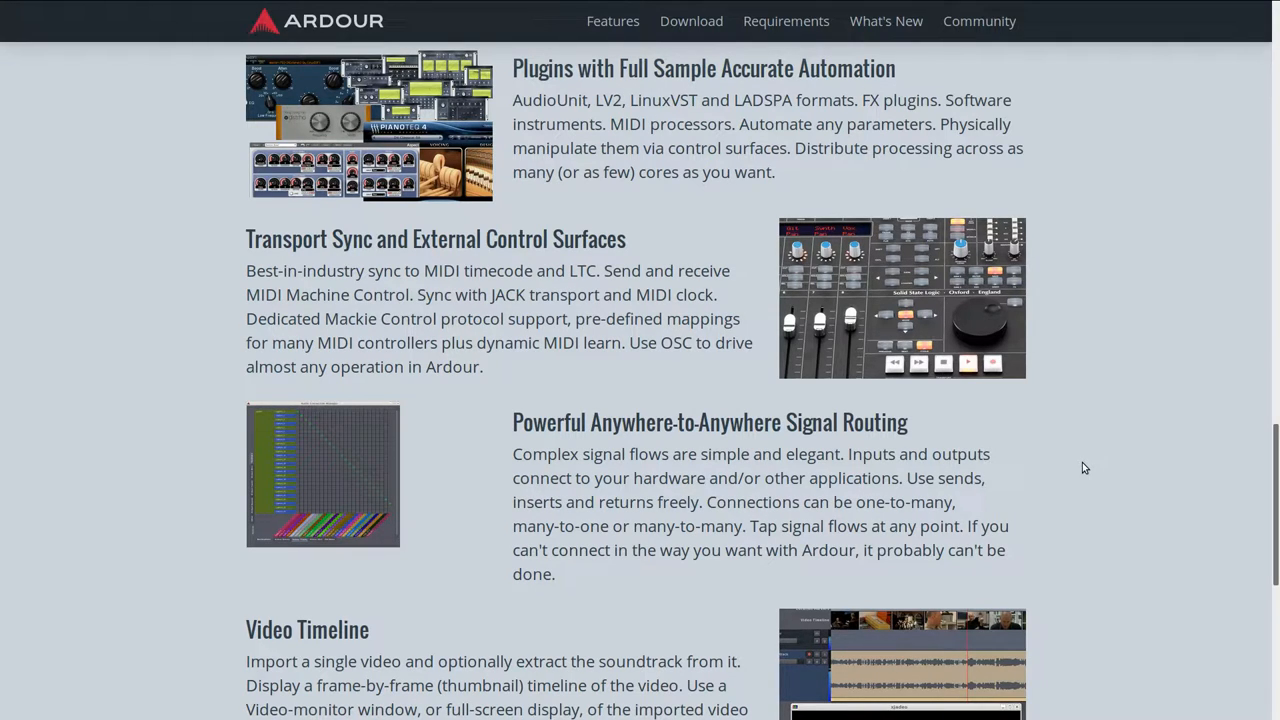
scroll("down", 3)
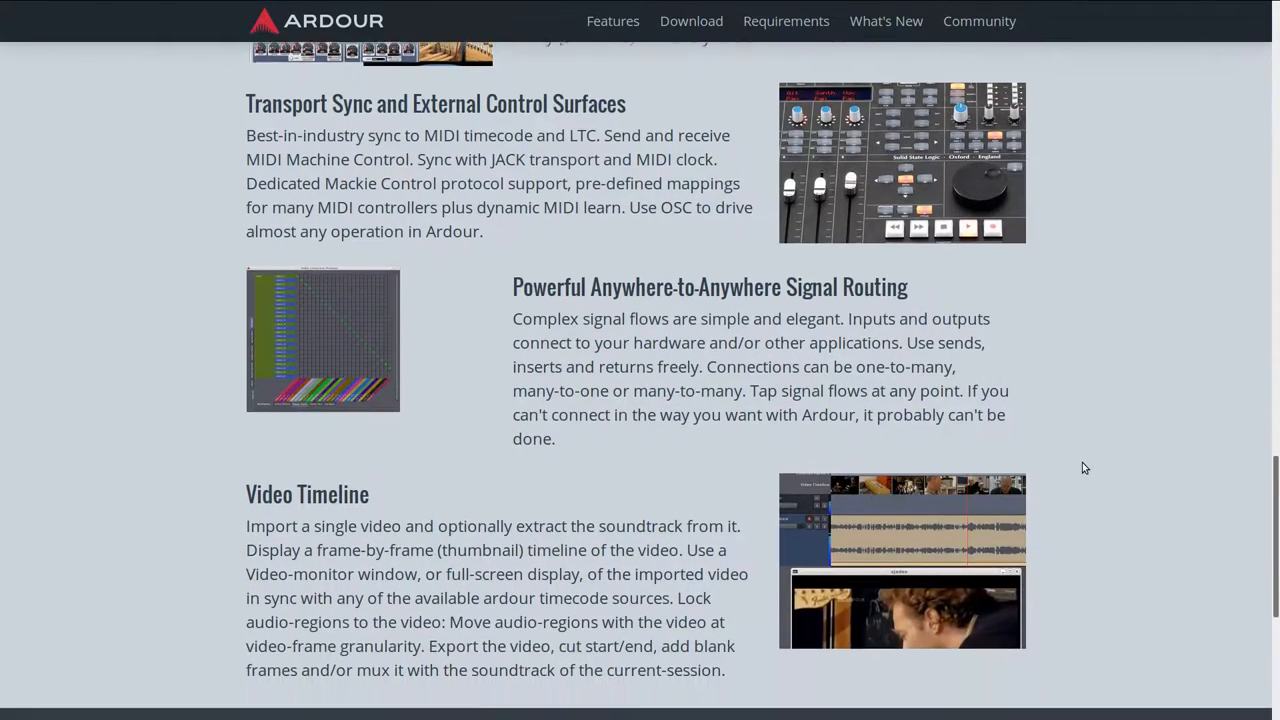
scroll("down", 3)
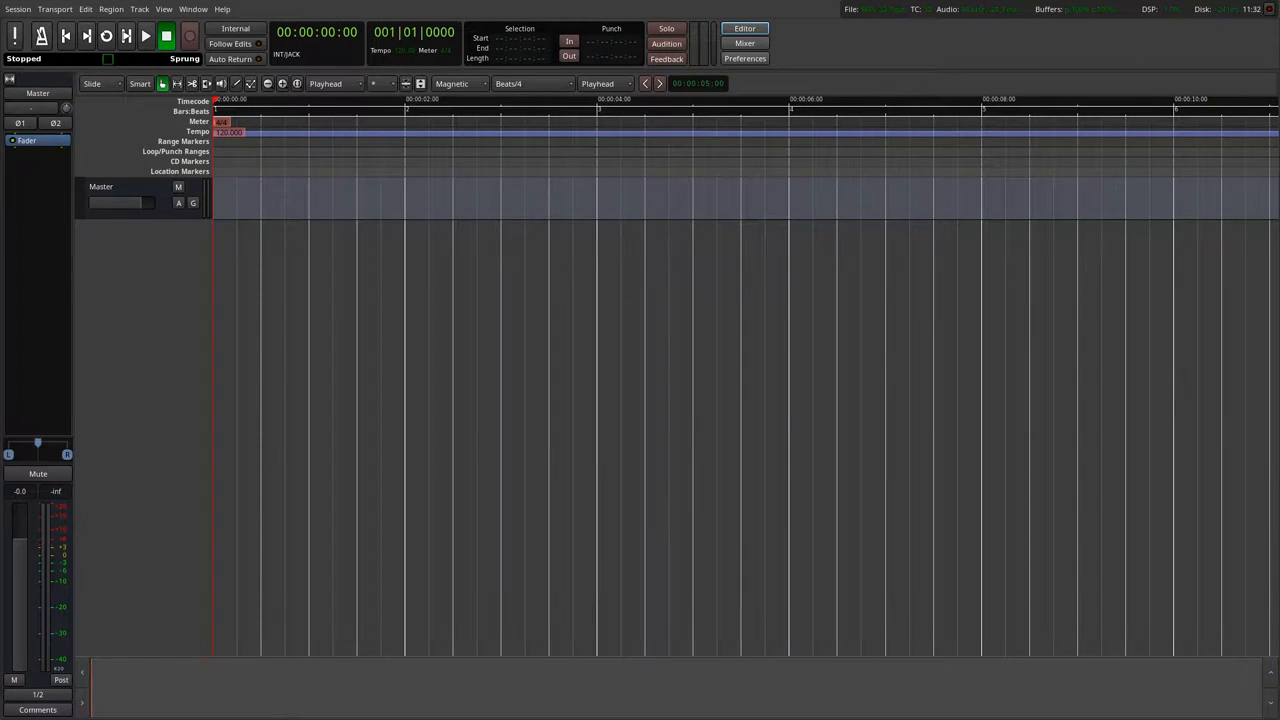
mouse_move(564, 216)
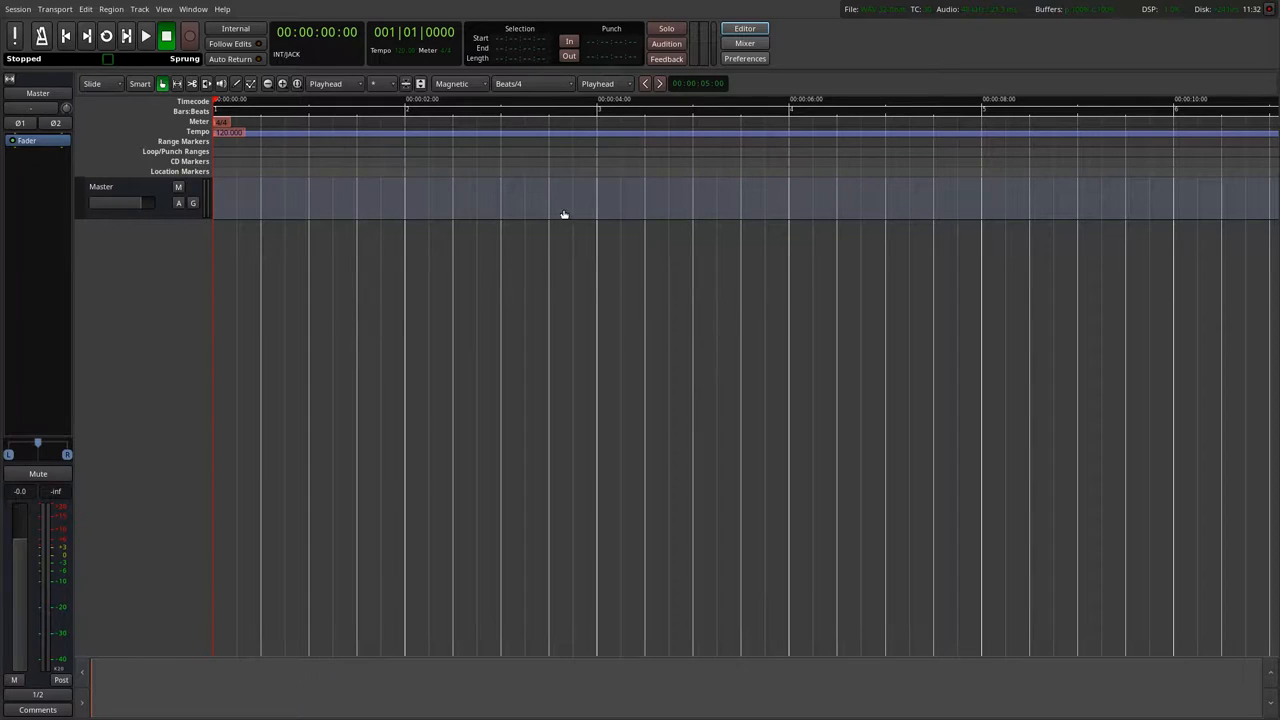
mouse_move(384, 324)
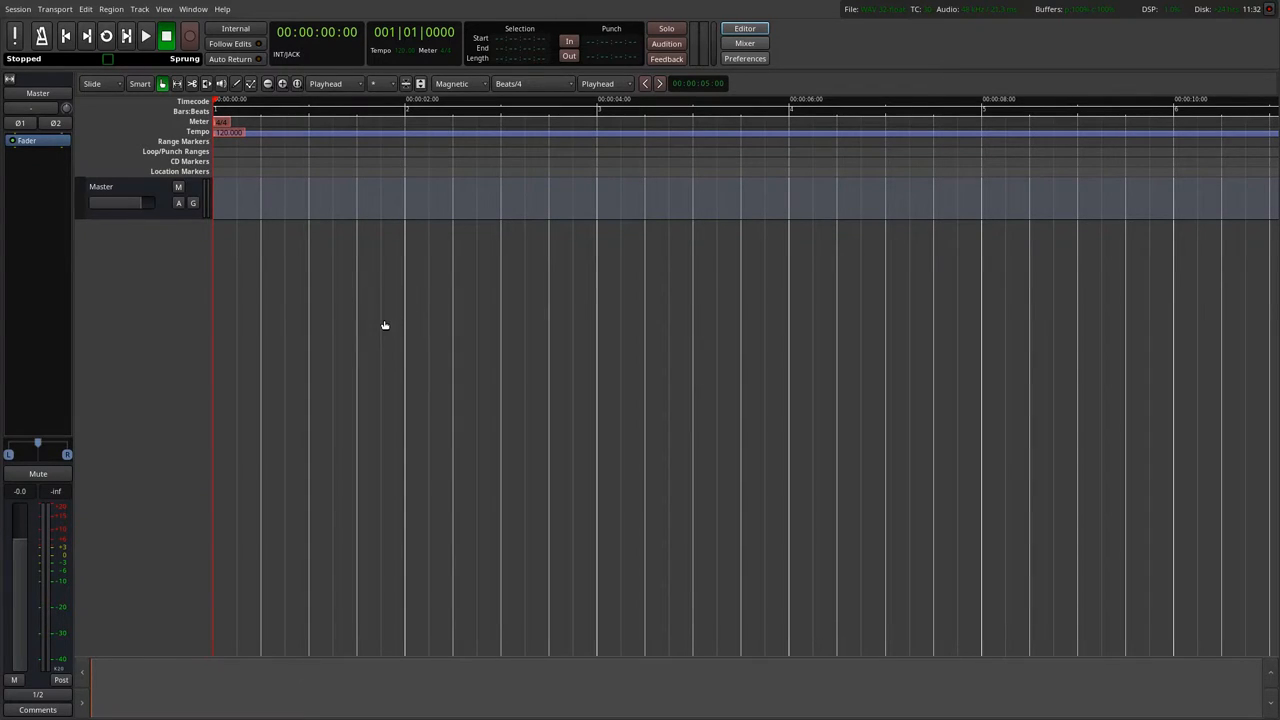
mouse_move(232, 272)
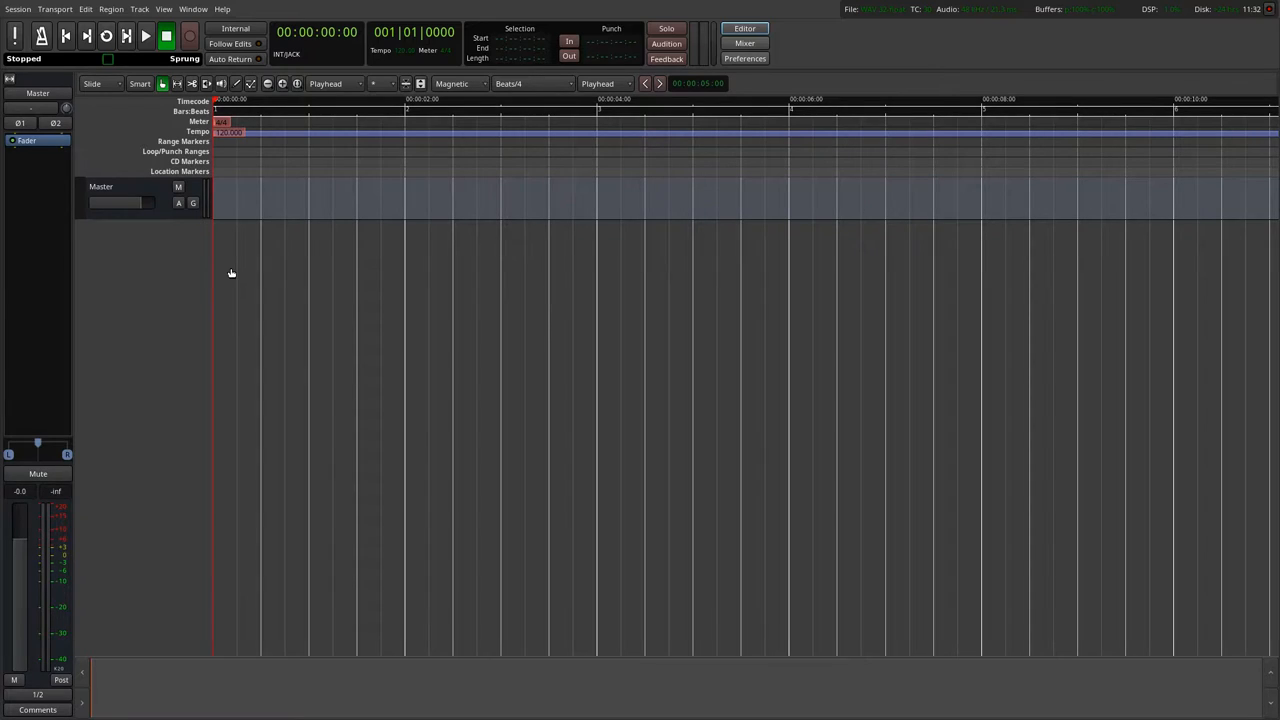
mouse_move(108, 166)
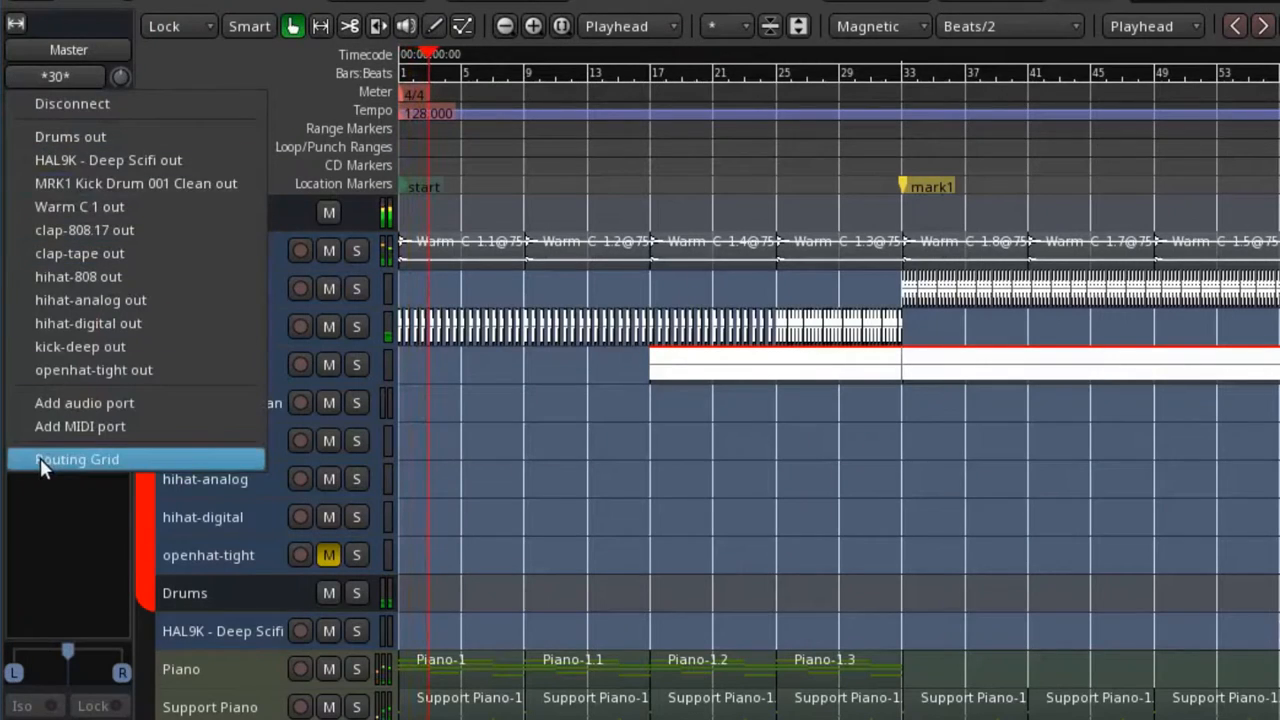
Show the Master input routing grid on the Ardour Misc tab with auditioner, click and LTC sources.
left_click(78, 458)
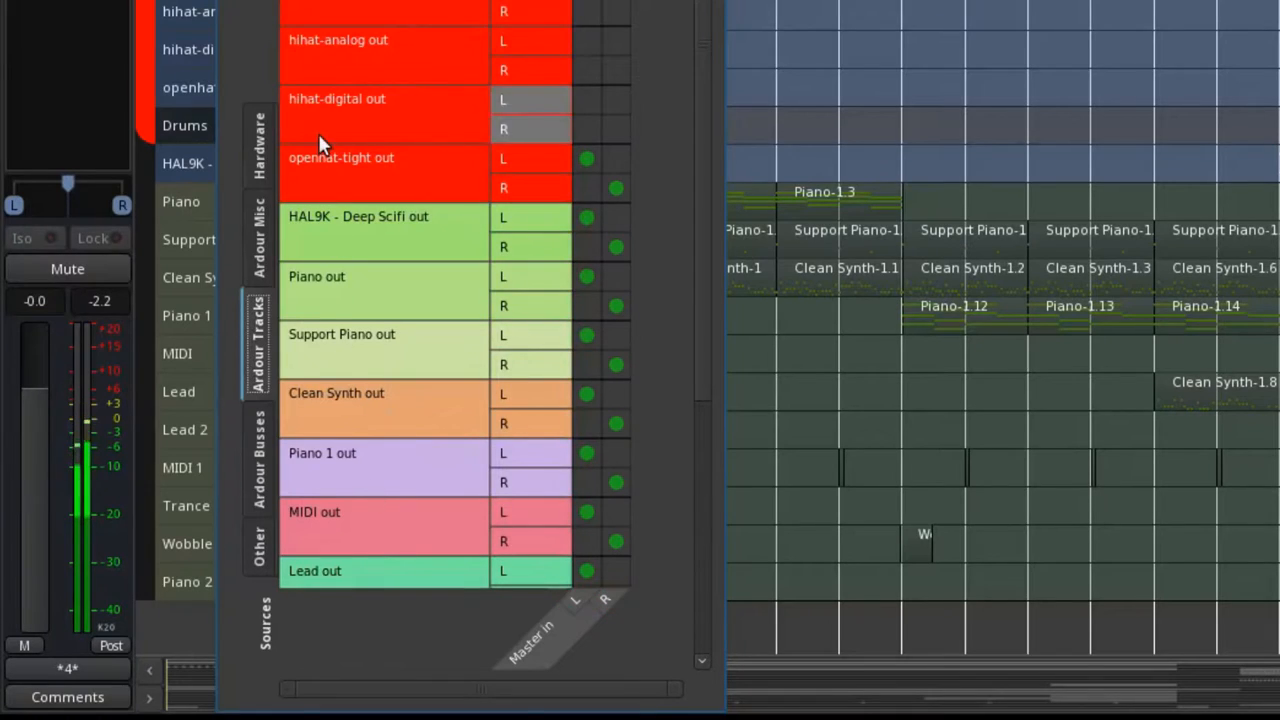
left_click(258, 236)
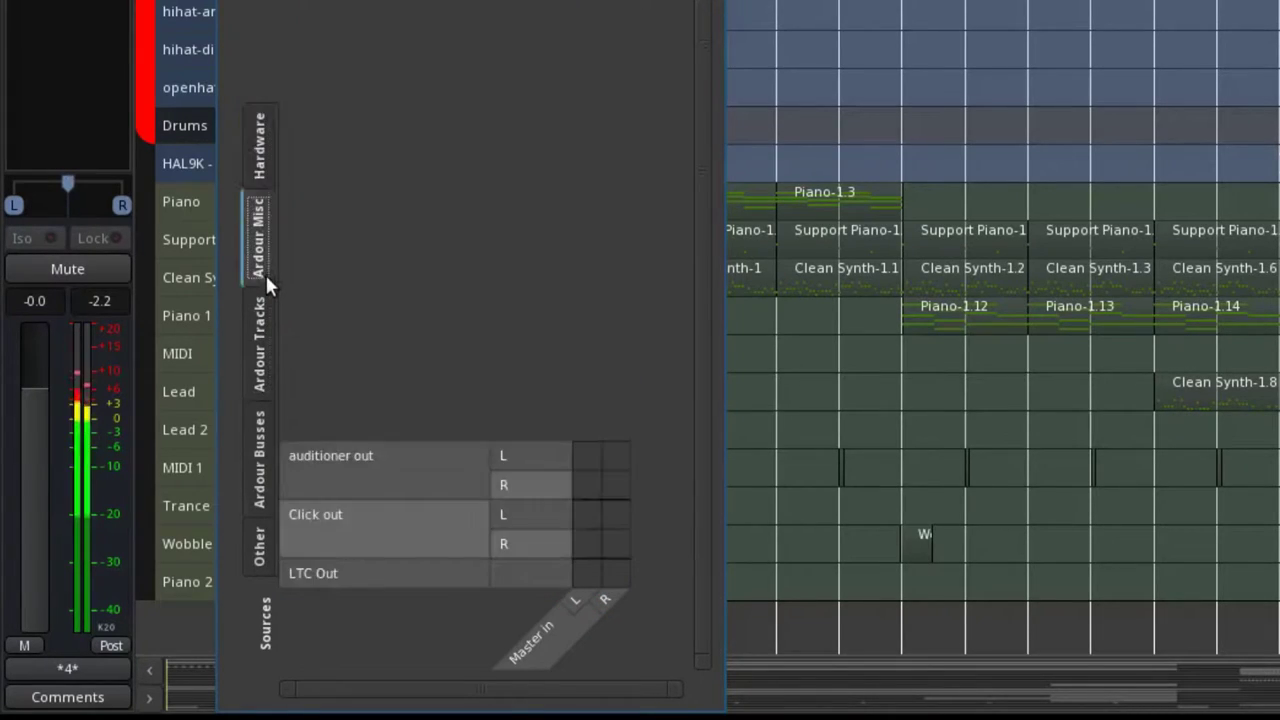
left_click(260, 548)
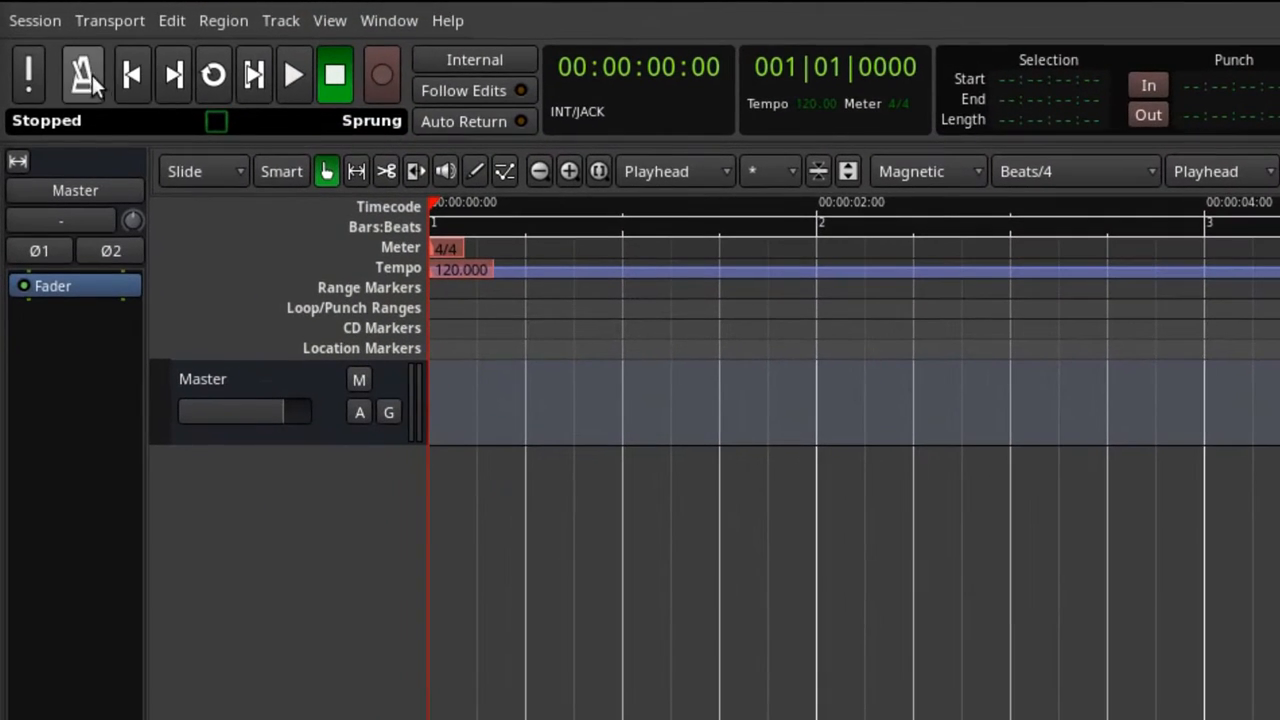
mouse_move(82, 70)
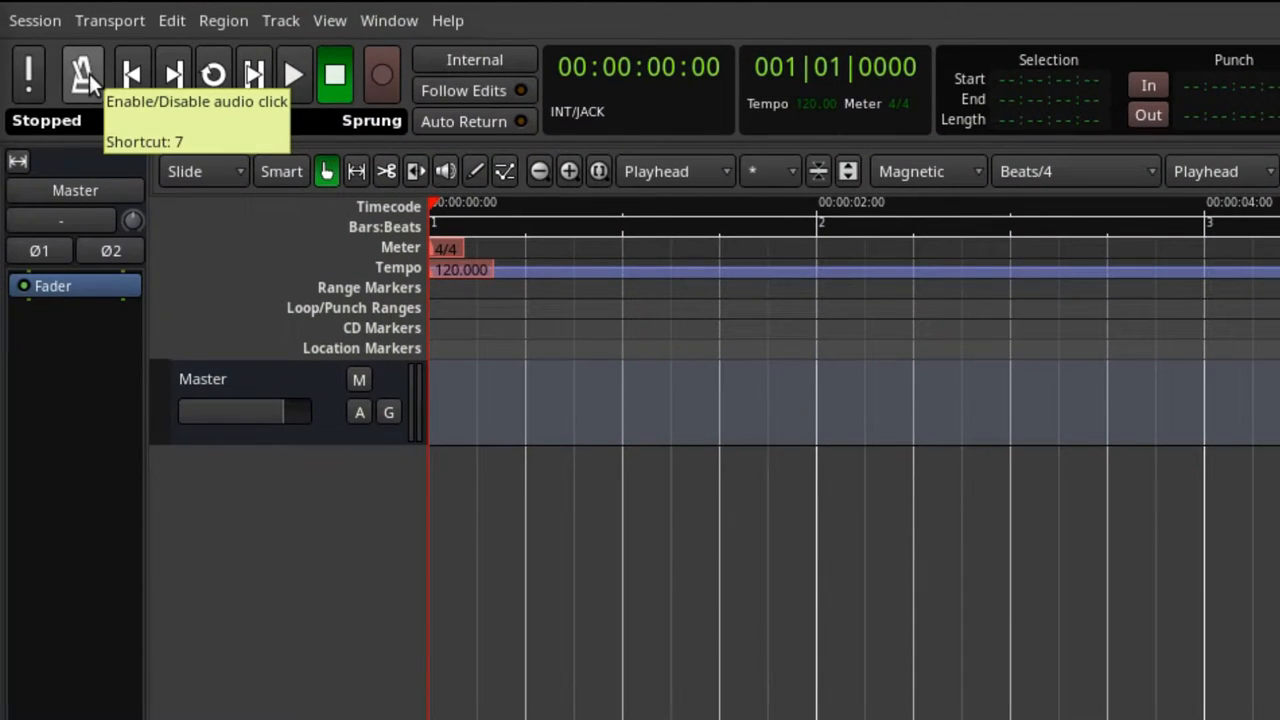
left_click(82, 72)
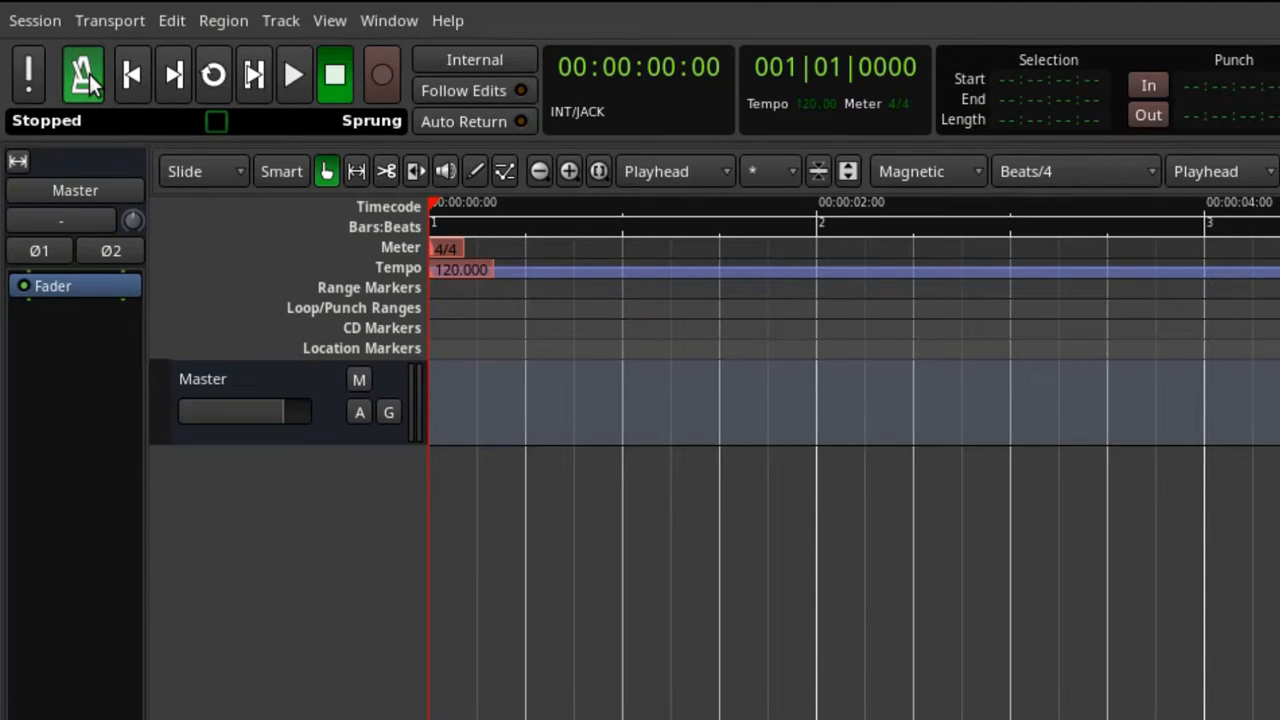
mouse_move(132, 72)
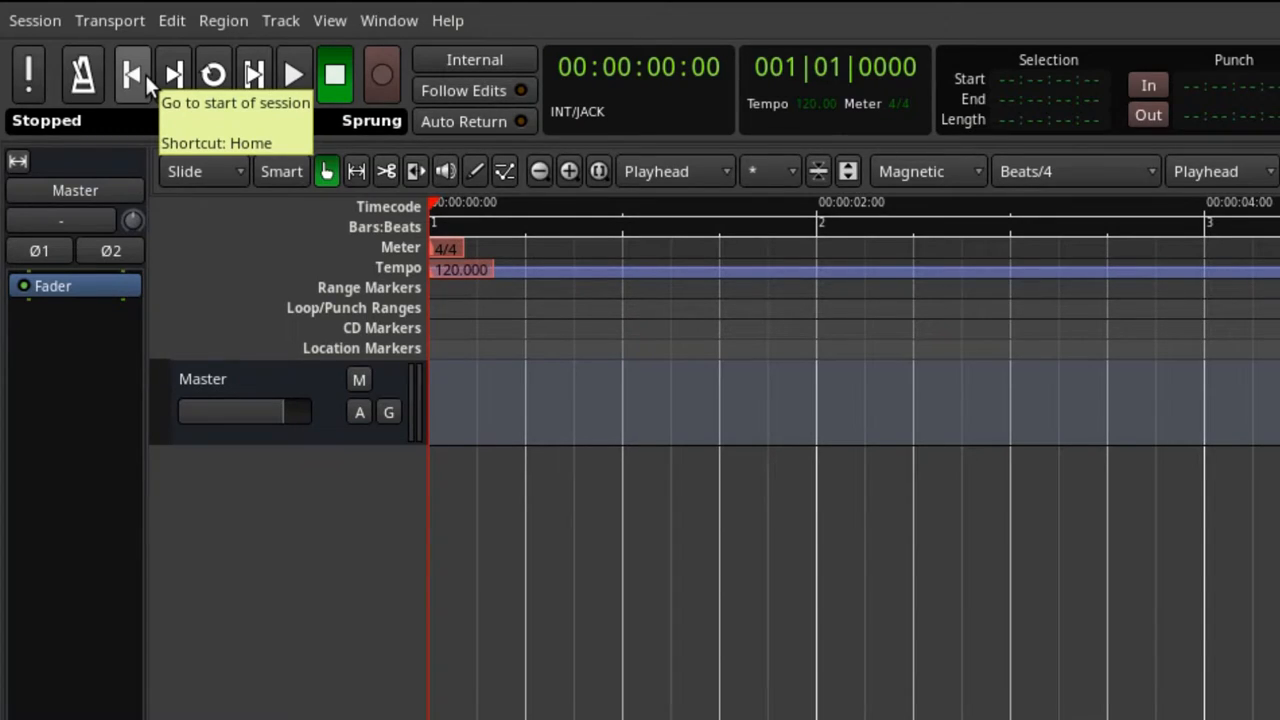
left_click(484, 204)
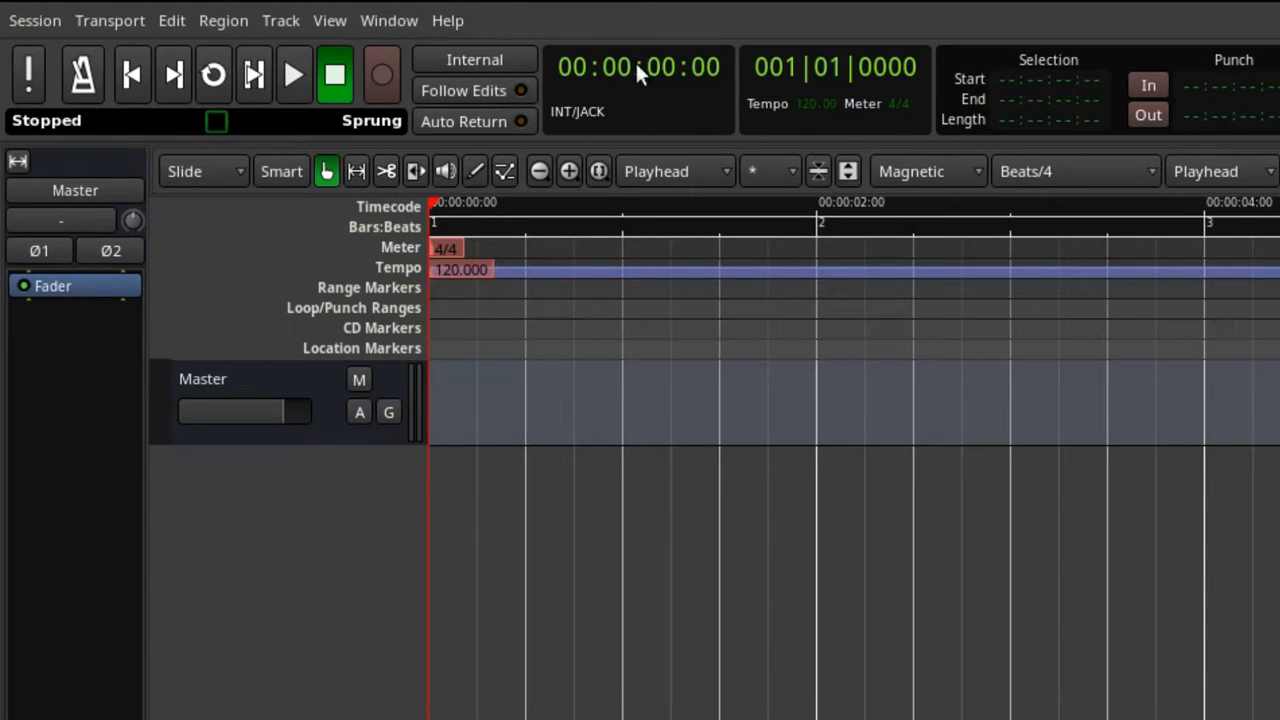
mouse_move(214, 76)
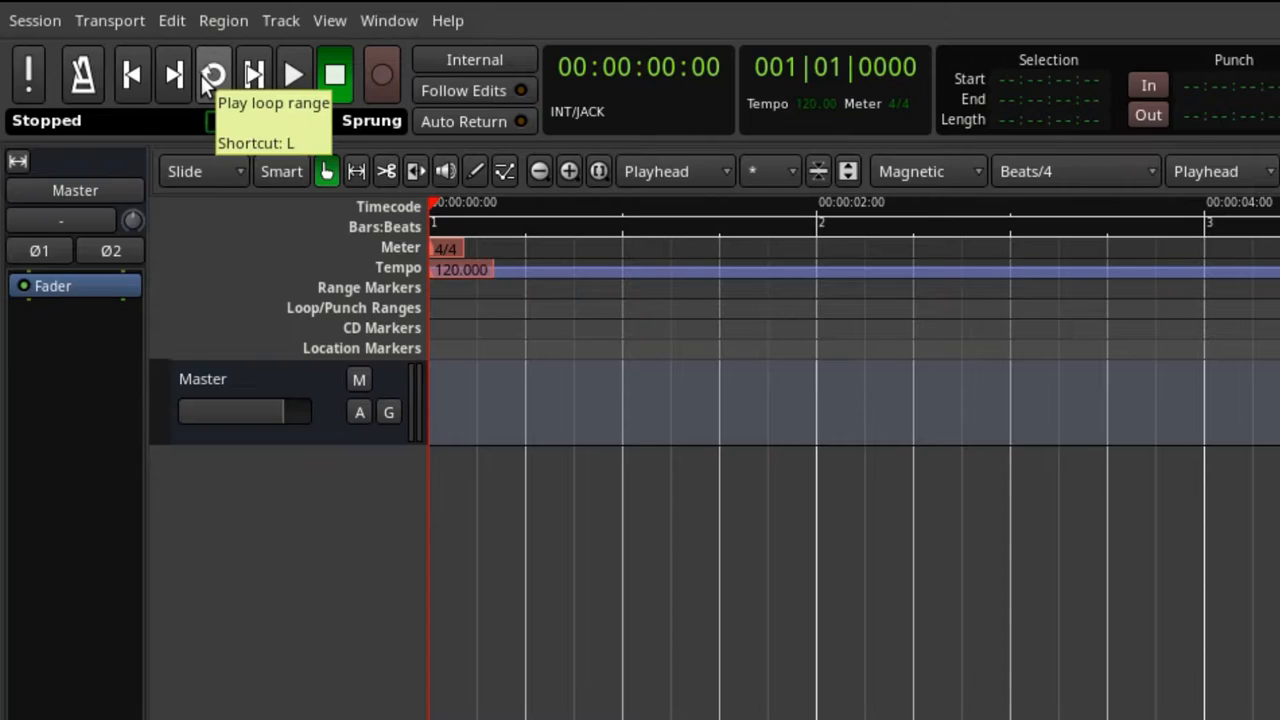
mouse_move(246, 76)
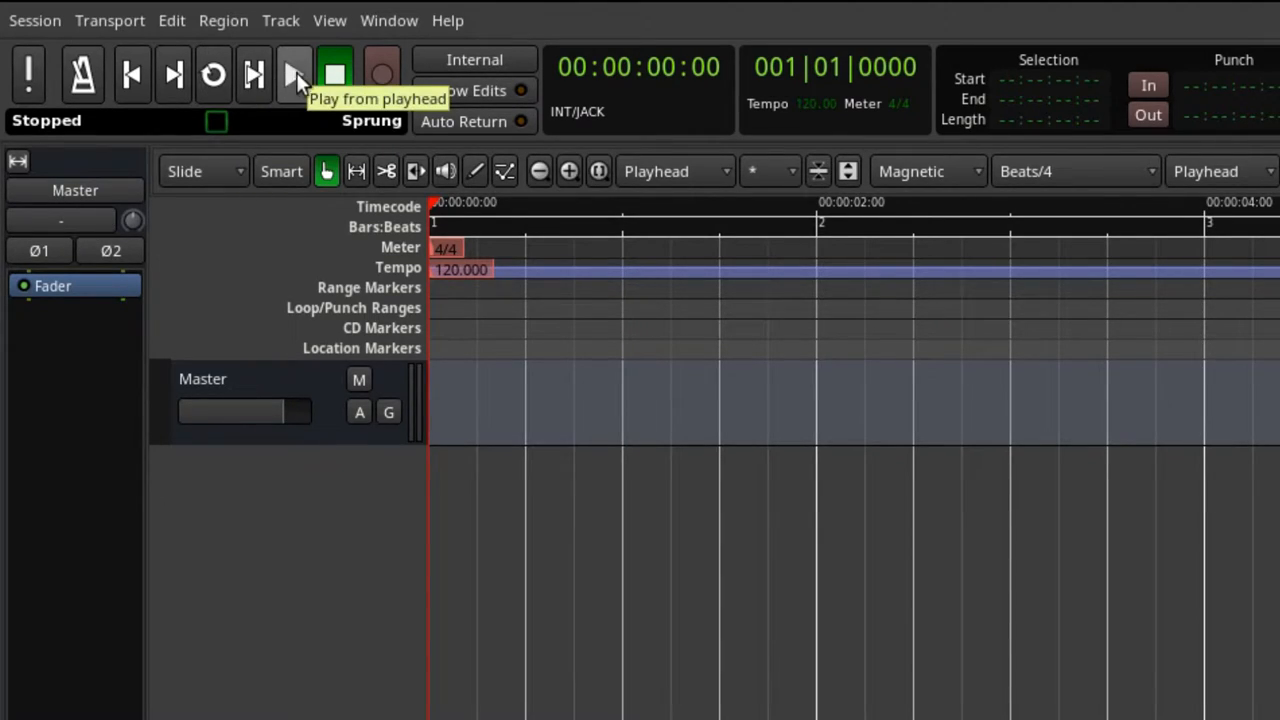
mouse_move(376, 78)
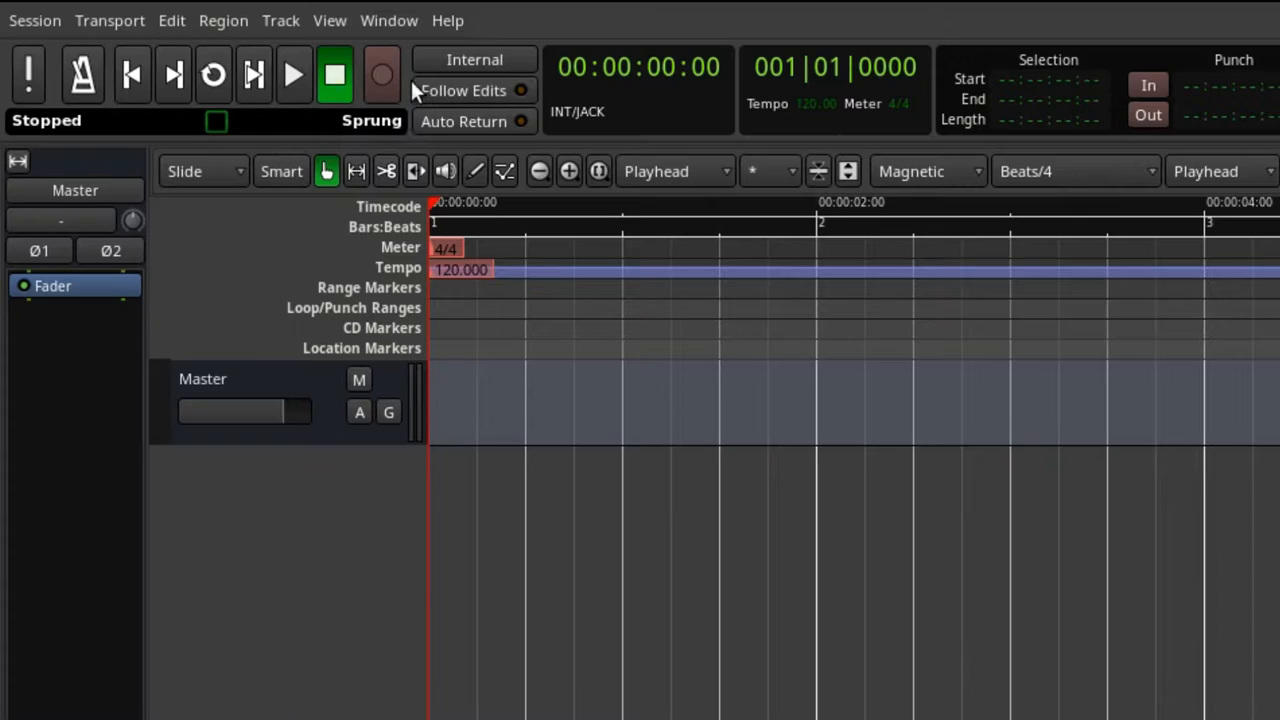
mouse_move(474, 60)
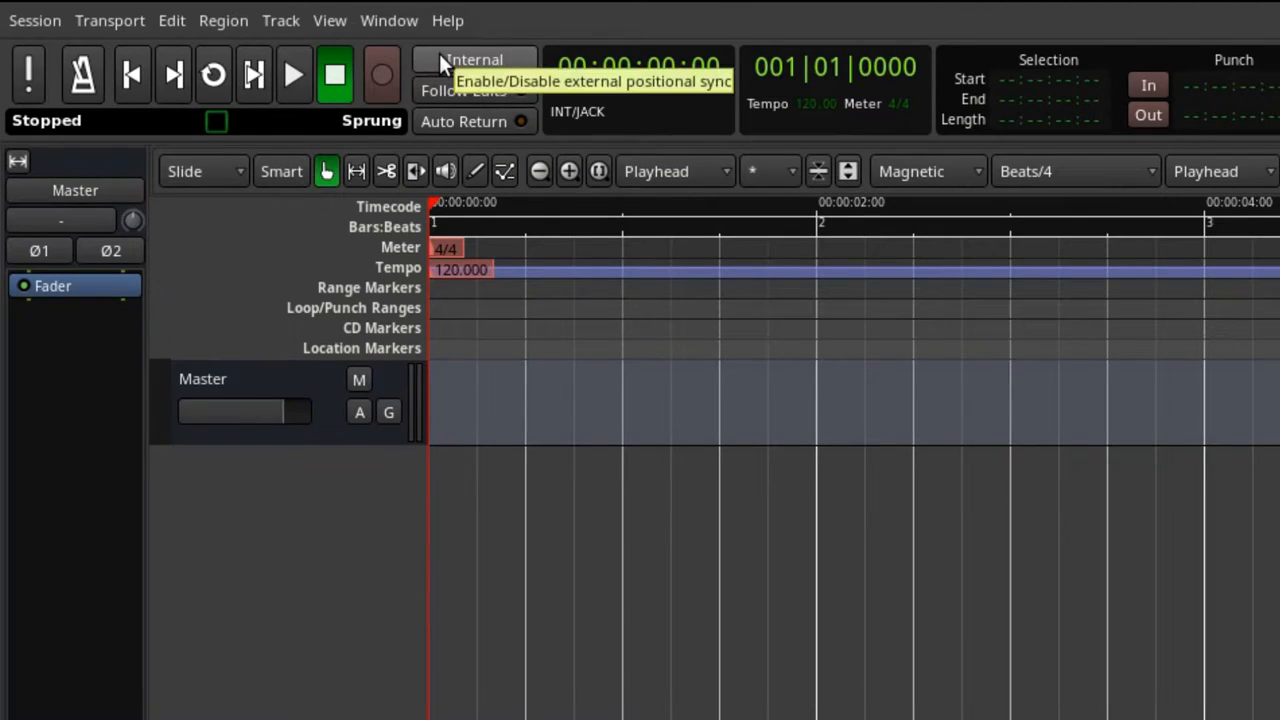
mouse_move(468, 140)
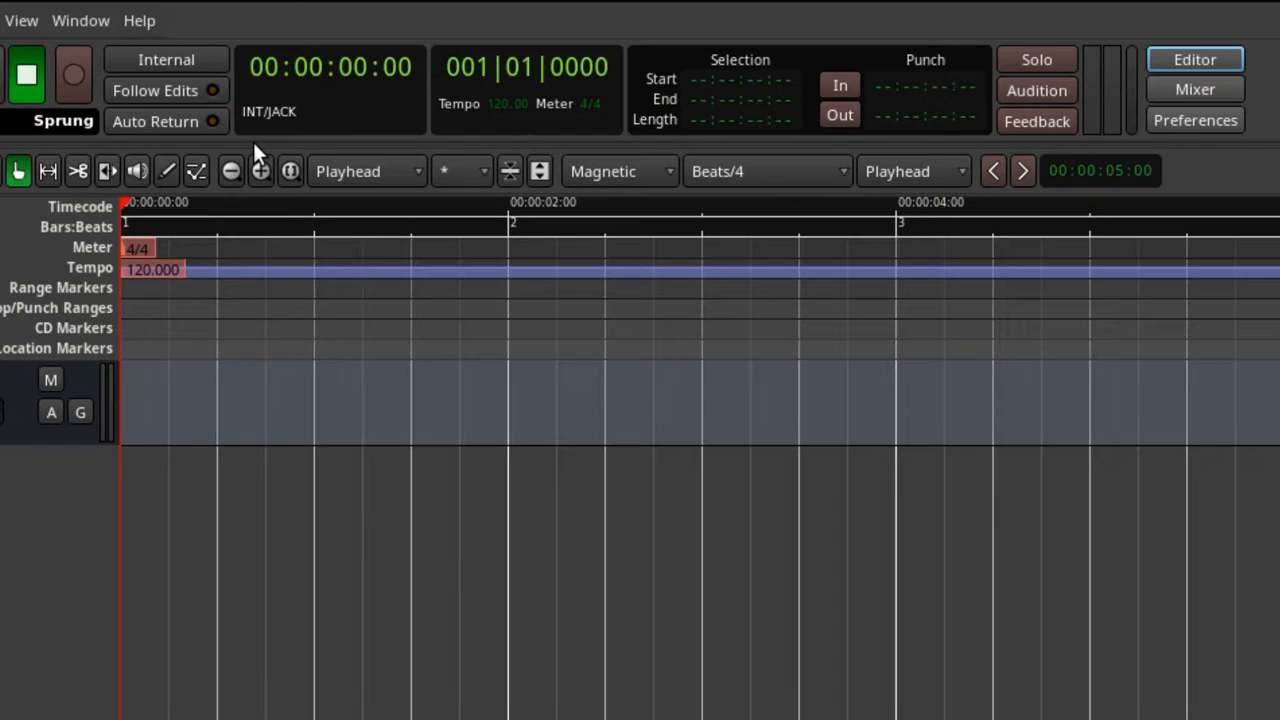
mouse_move(1116, 90)
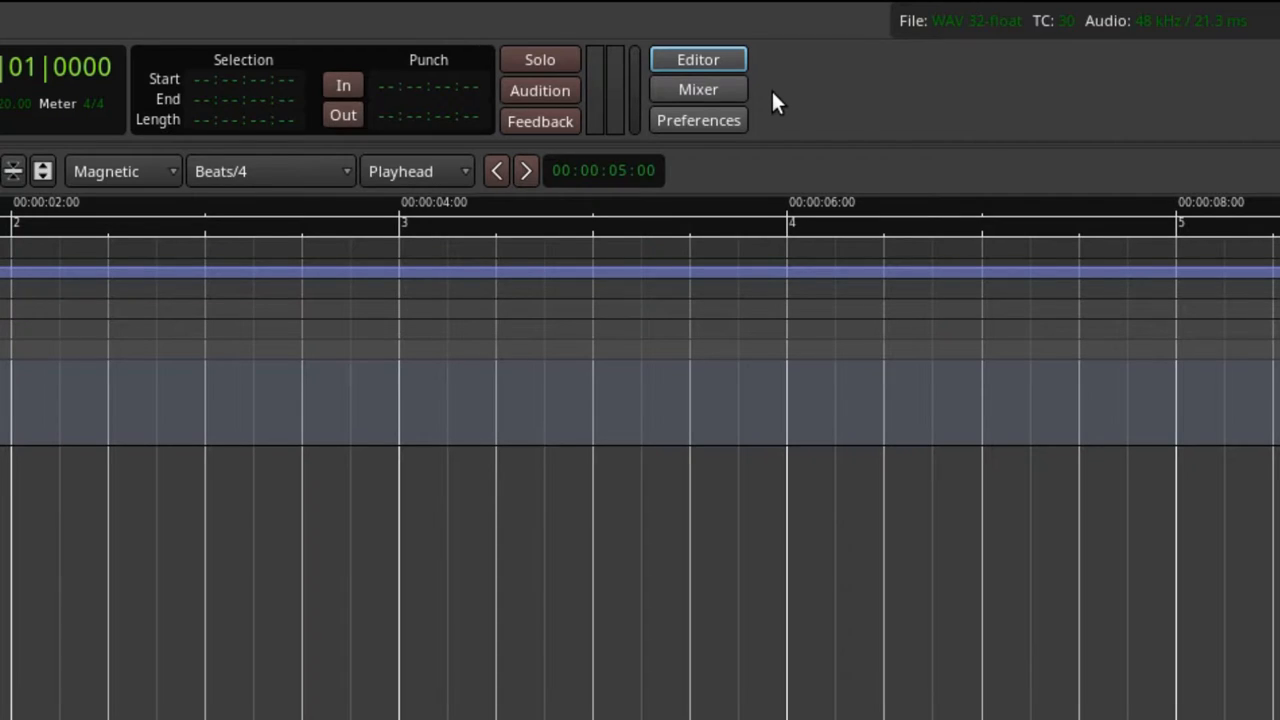
mouse_move(890, 156)
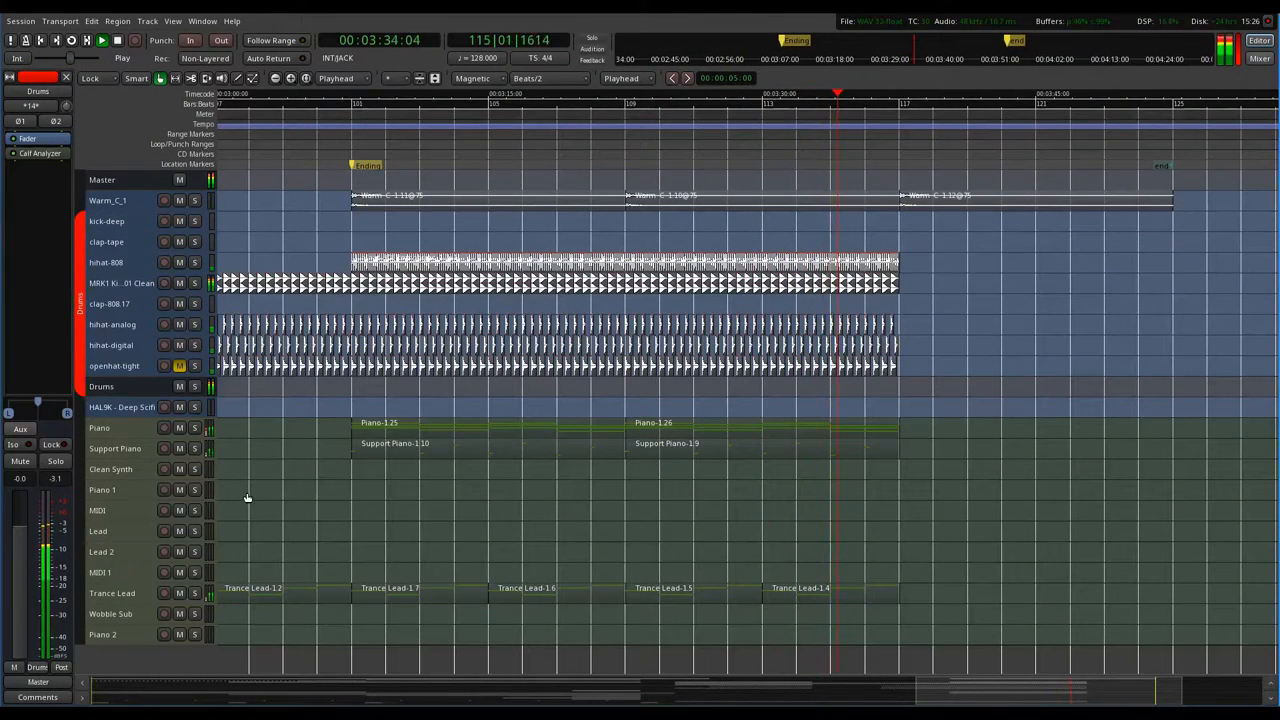
left_click(1260, 58)
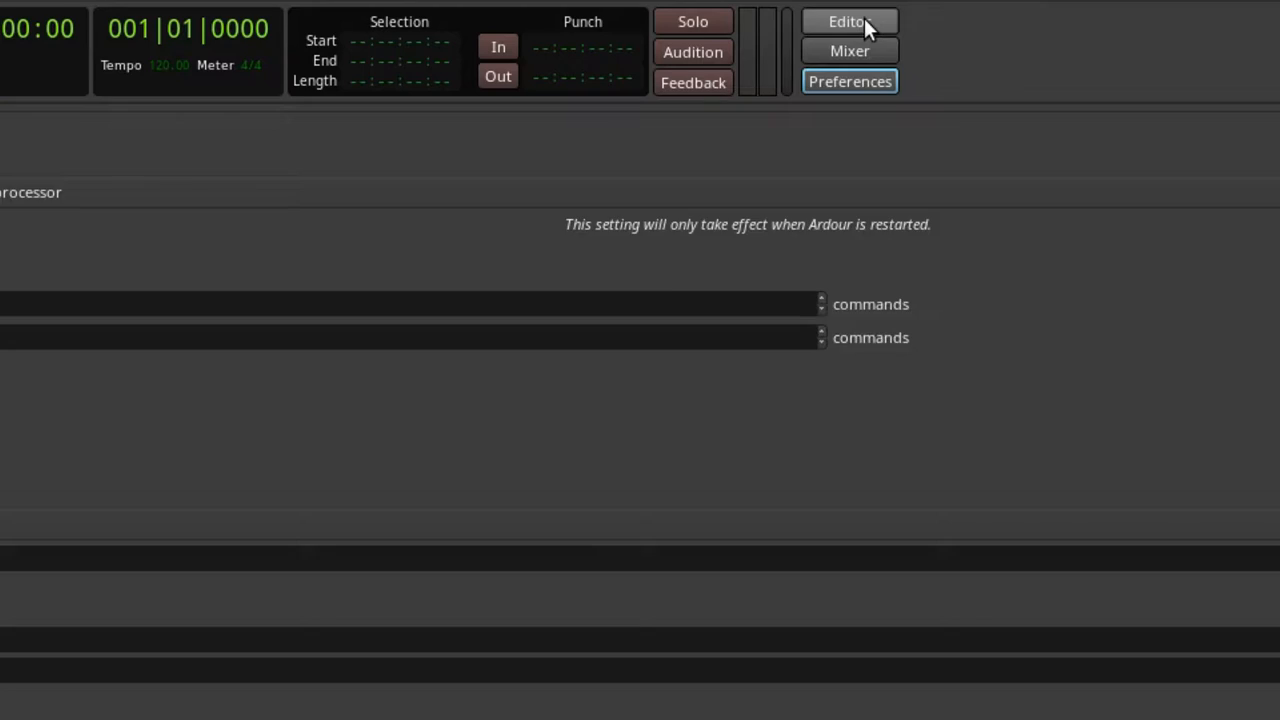
left_click(850, 20)
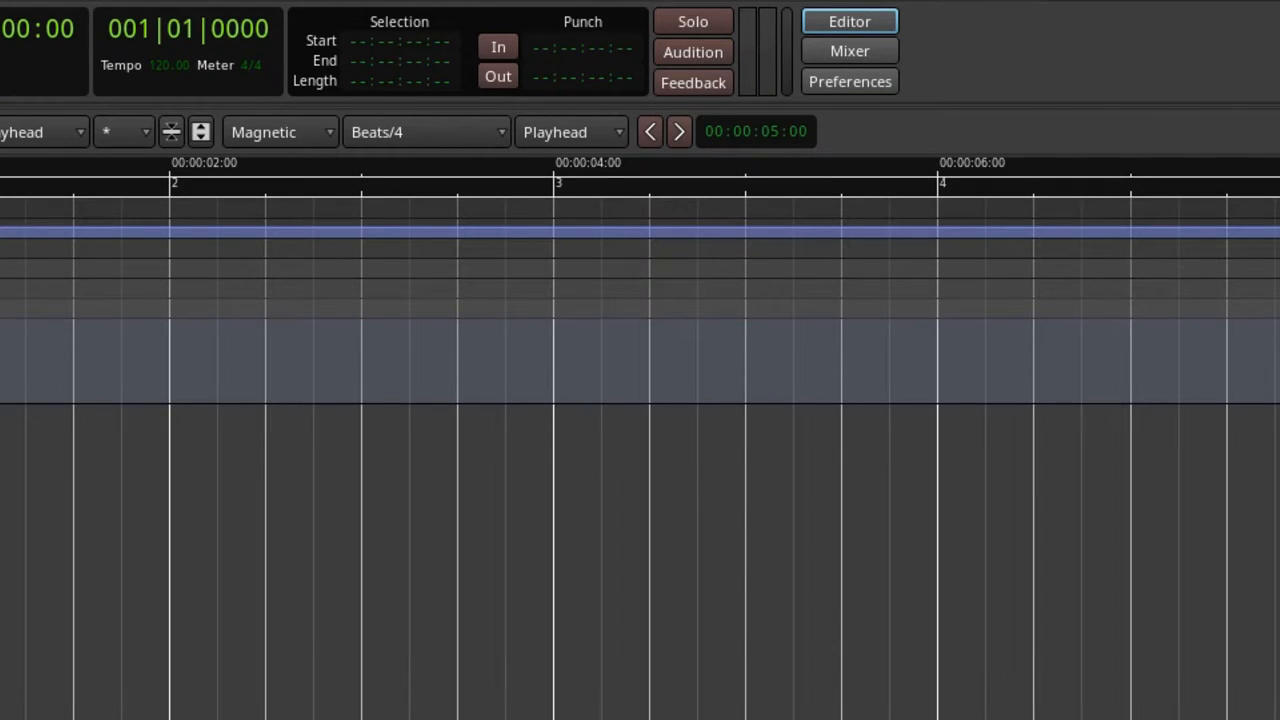
mouse_move(1228, 92)
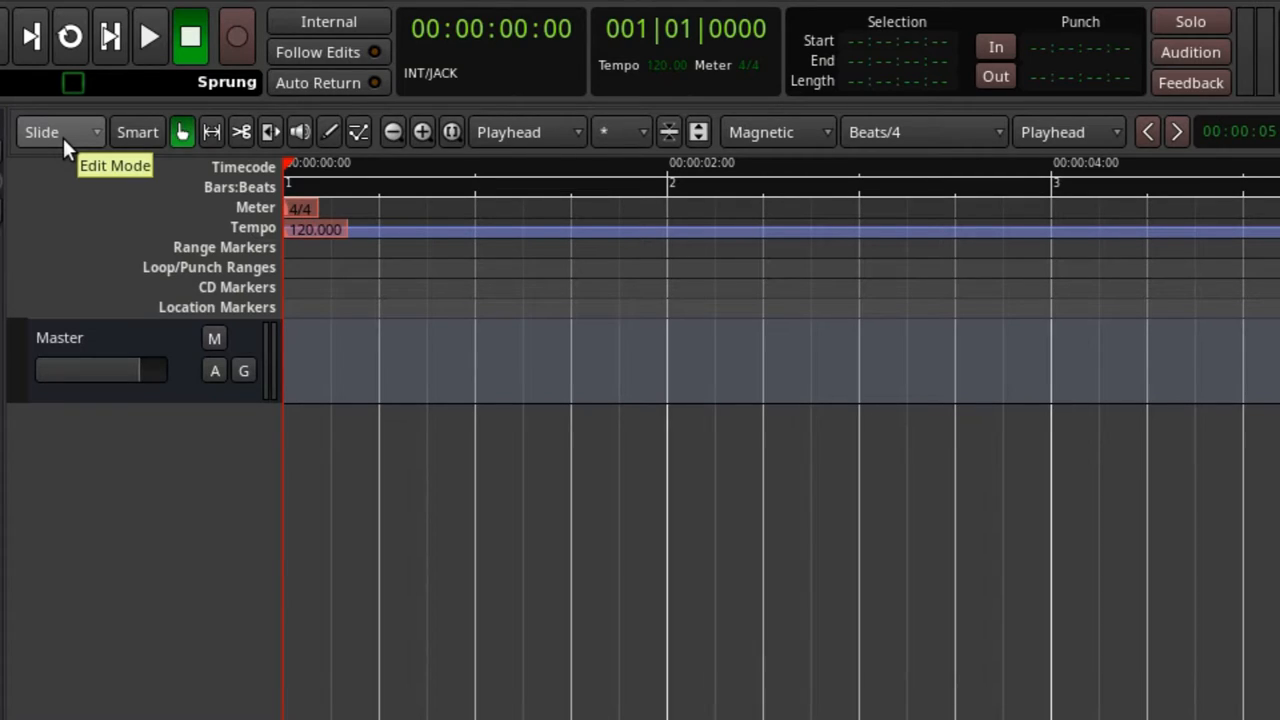
left_click(50, 132)
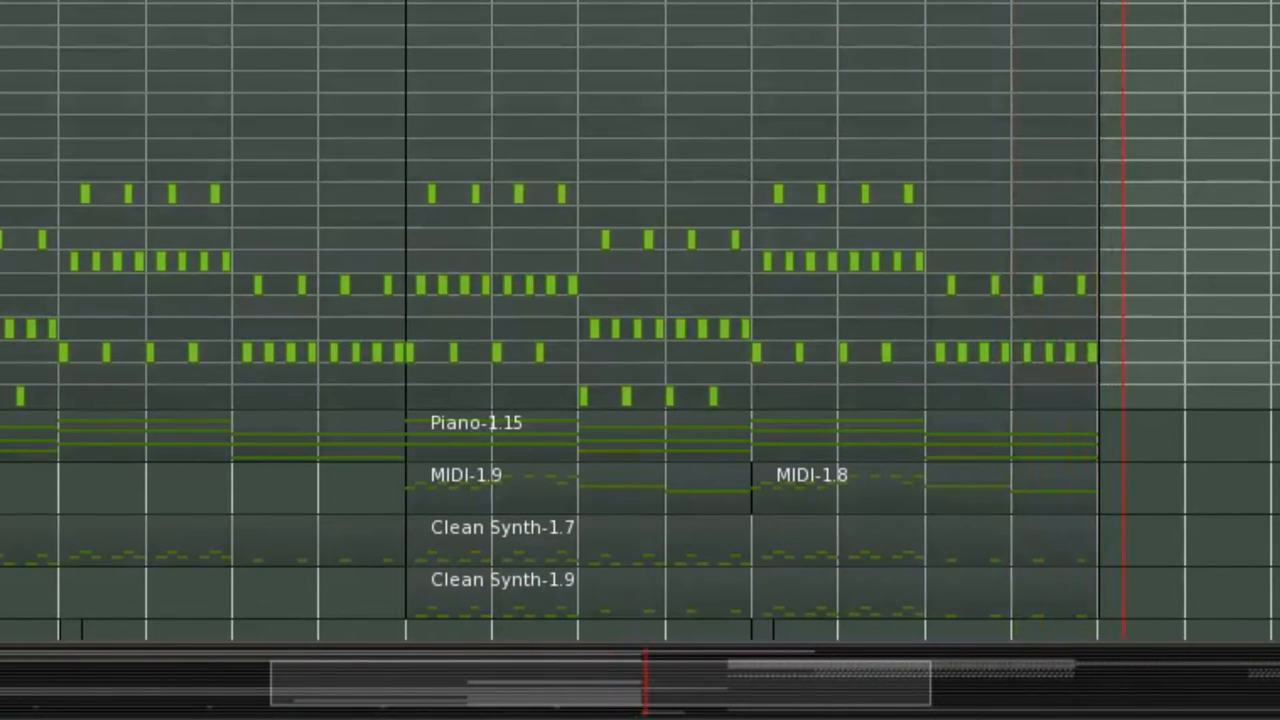
scroll("down", 3)
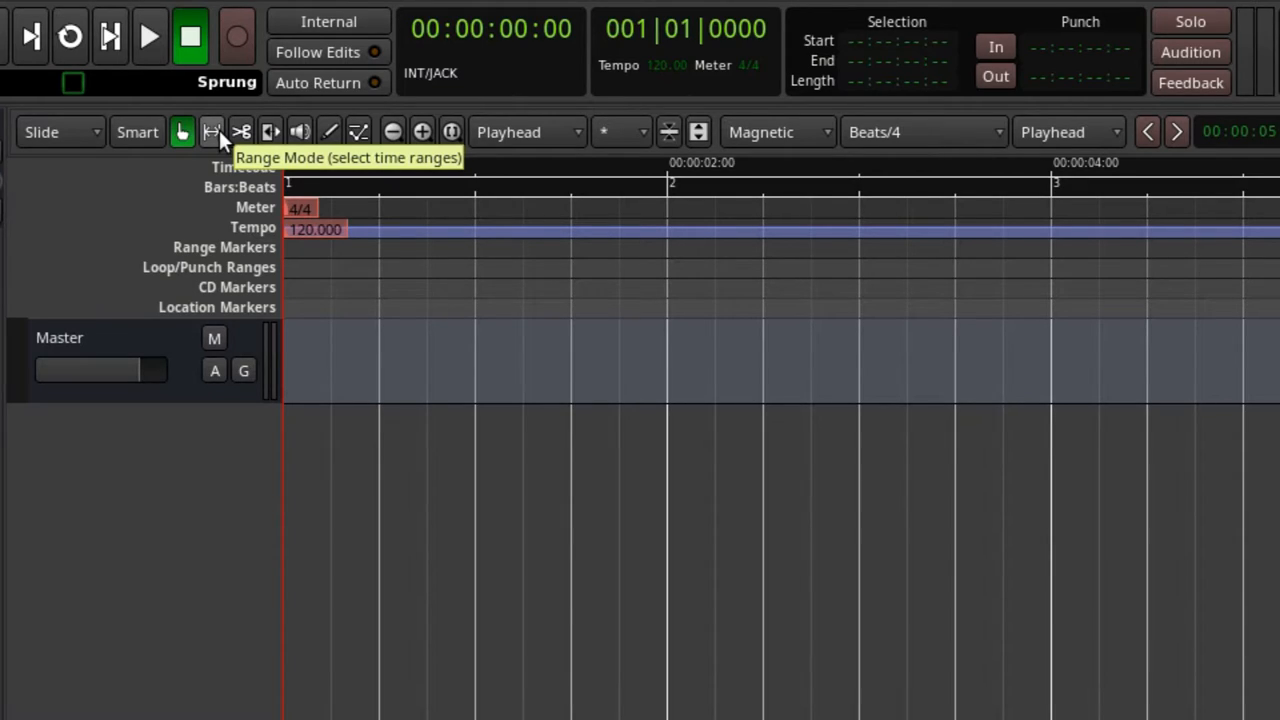
mouse_move(240, 132)
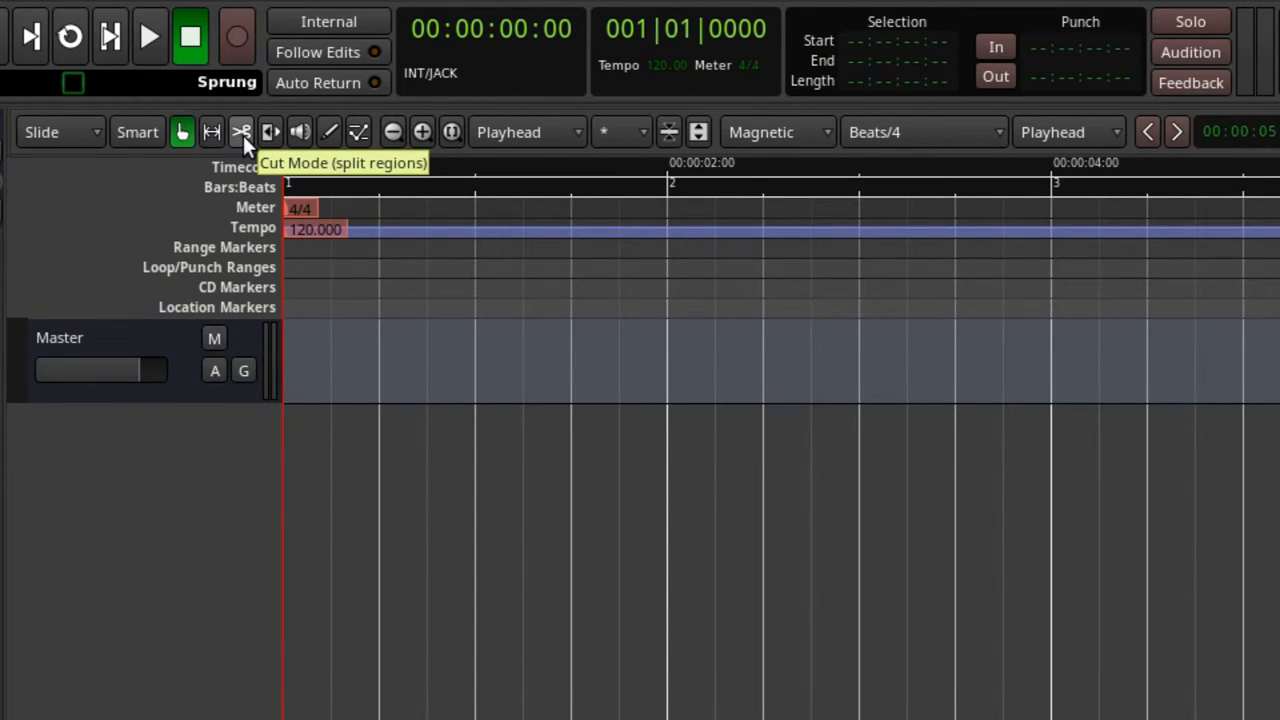
mouse_move(268, 132)
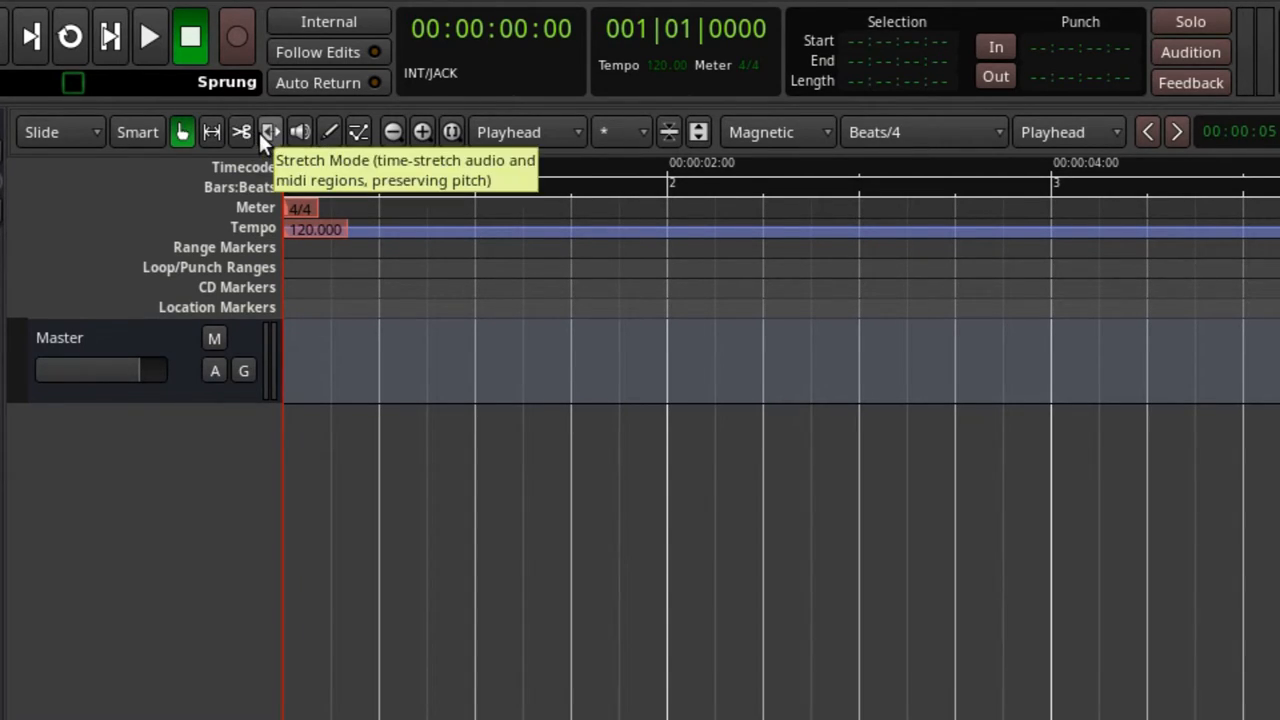
mouse_move(270, 140)
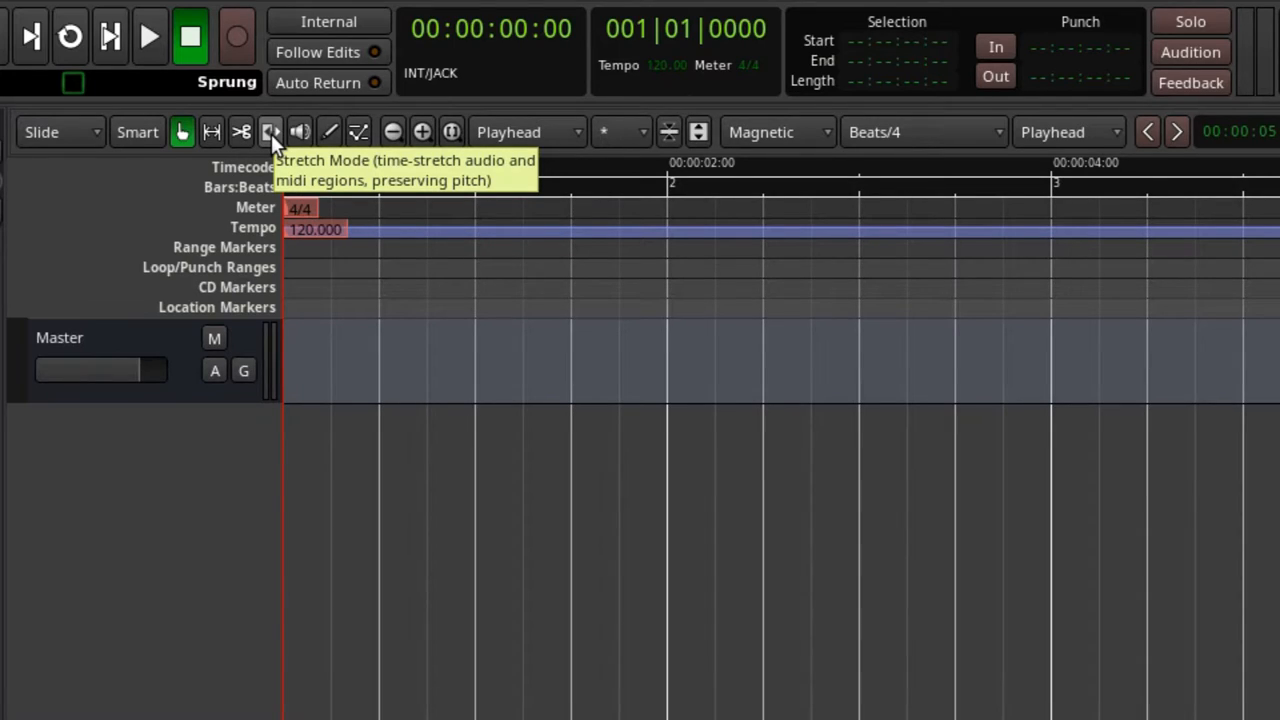
mouse_move(298, 132)
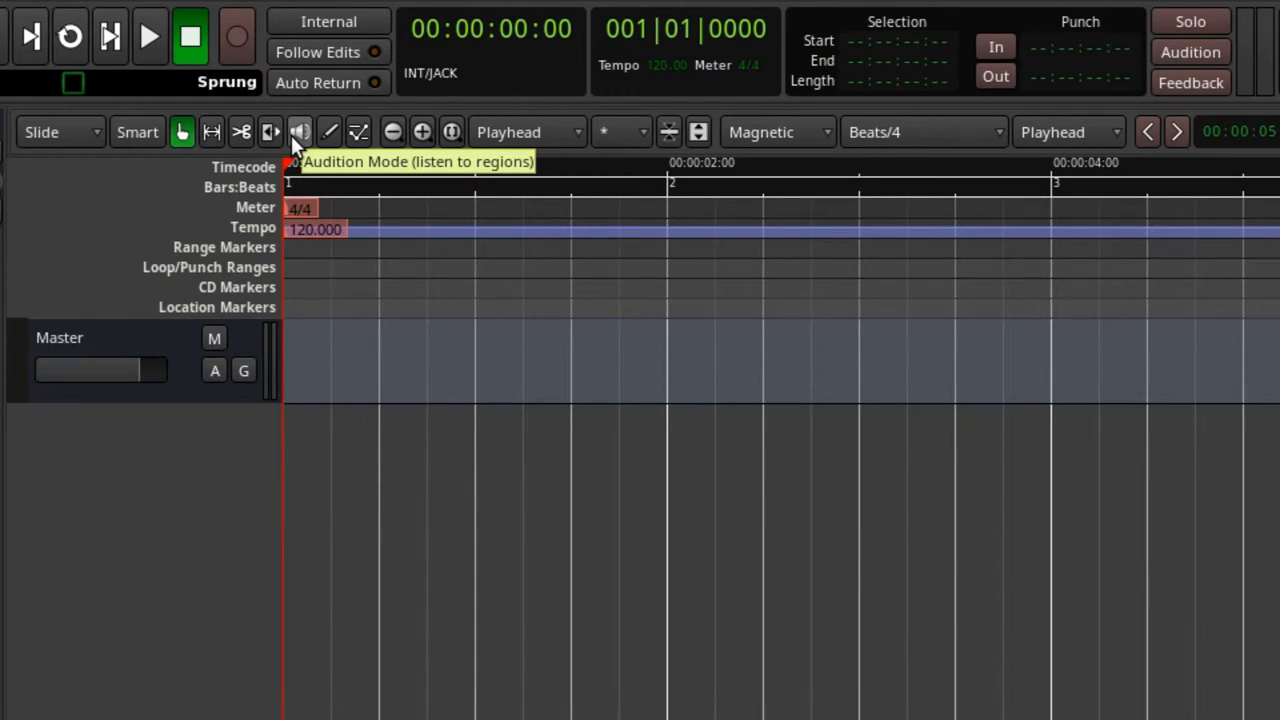
mouse_move(360, 132)
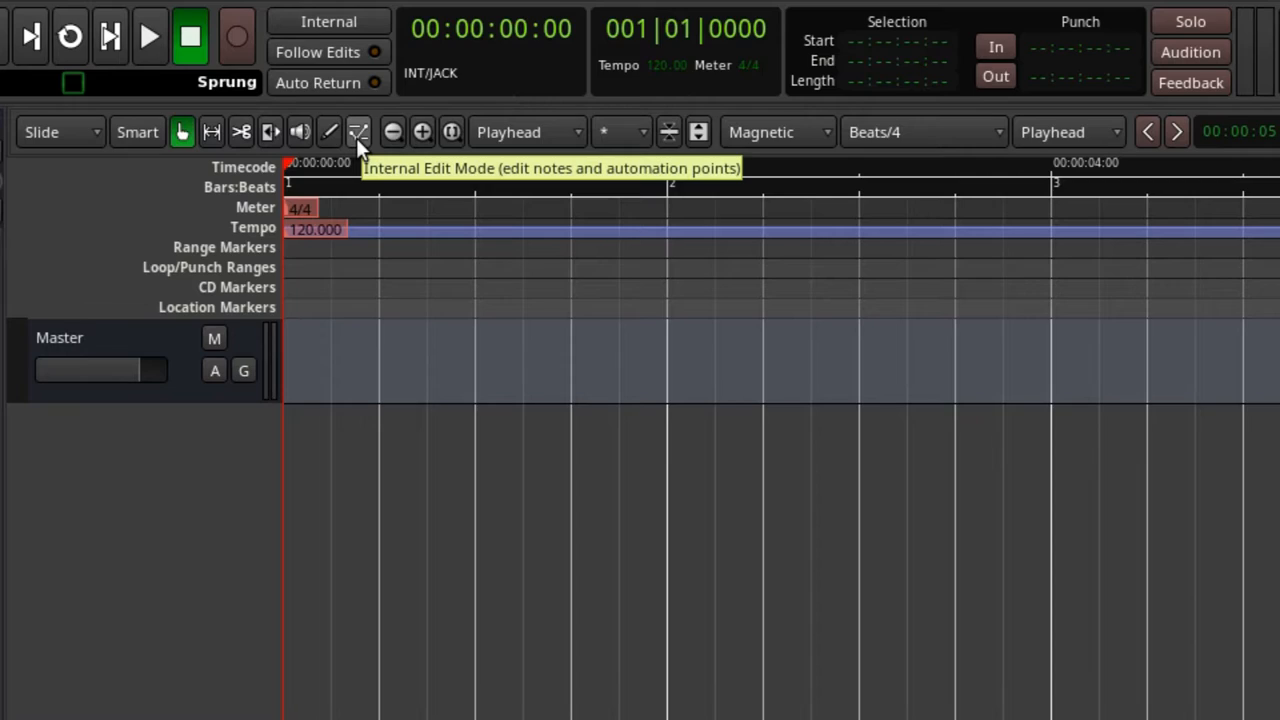
mouse_move(332, 132)
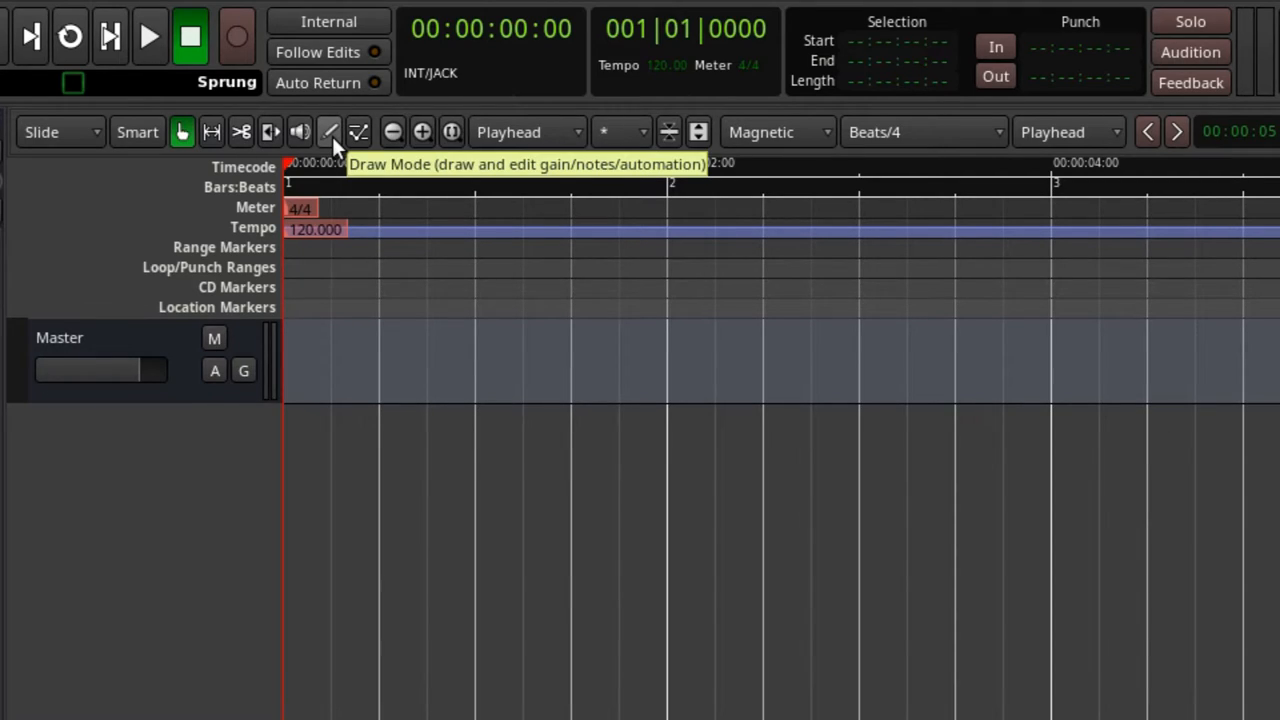
mouse_move(368, 150)
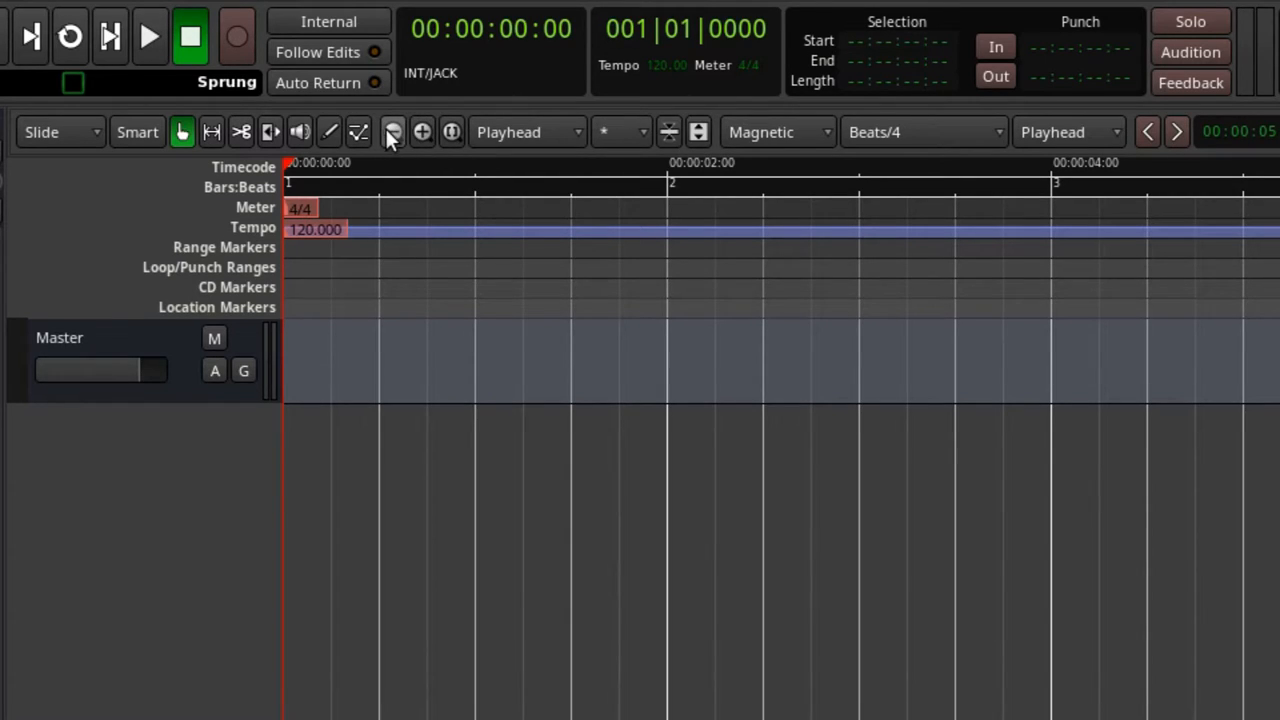
mouse_move(394, 132)
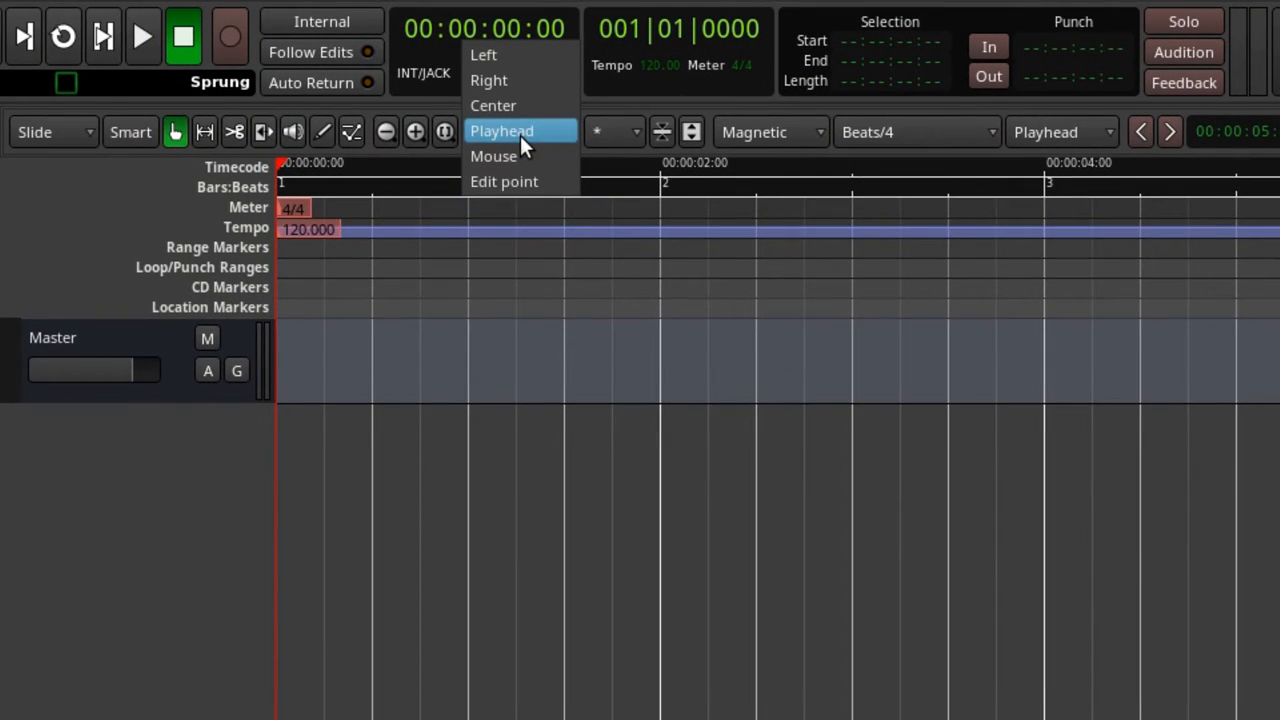
mouse_move(516, 52)
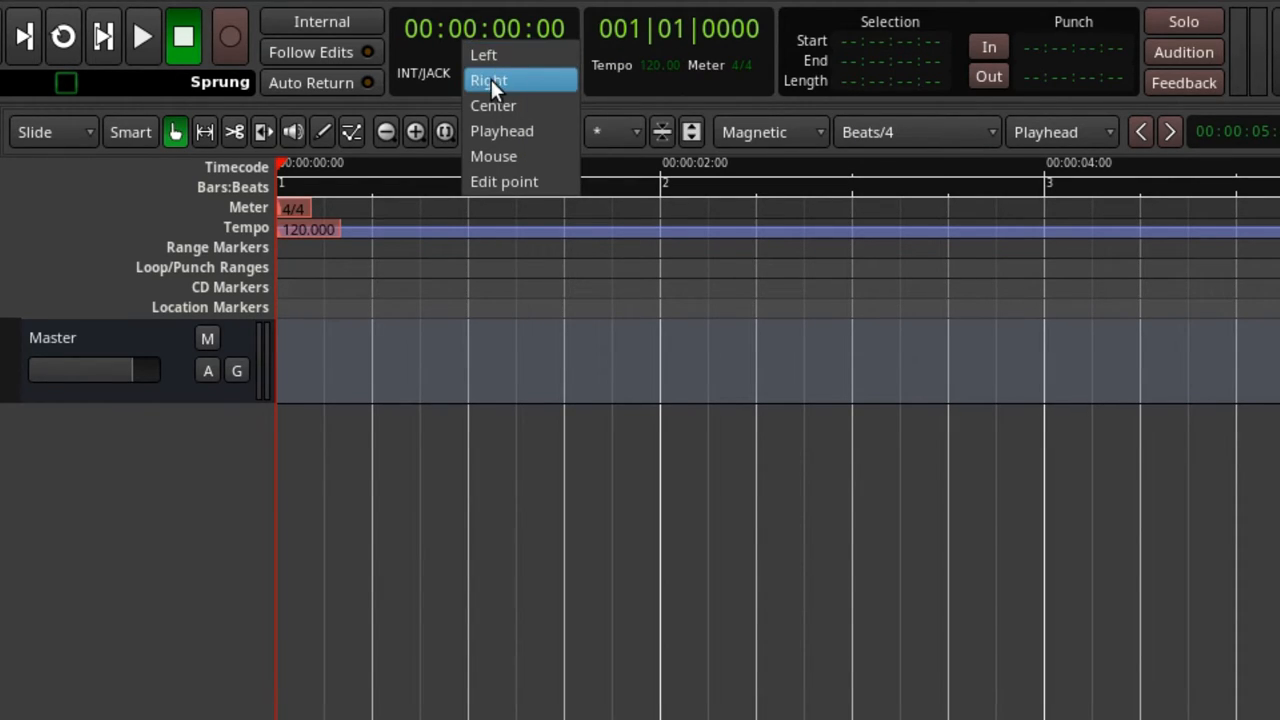
mouse_move(544, 132)
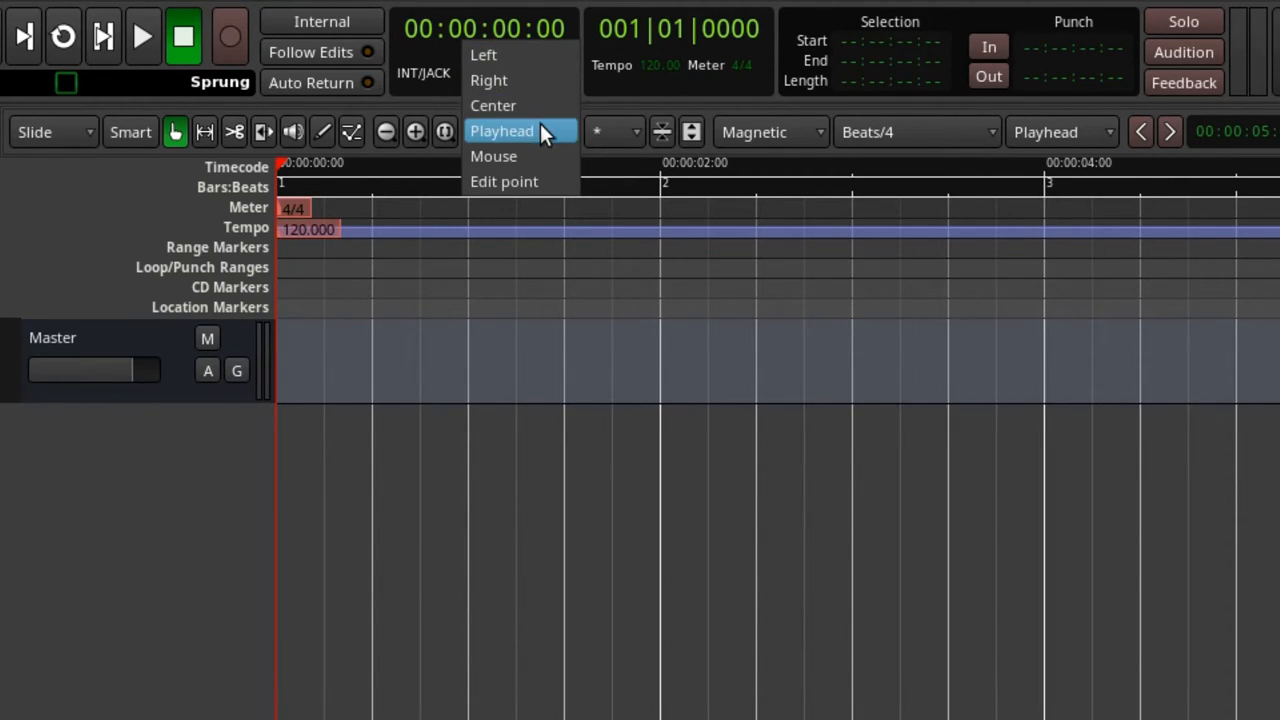
mouse_move(504, 180)
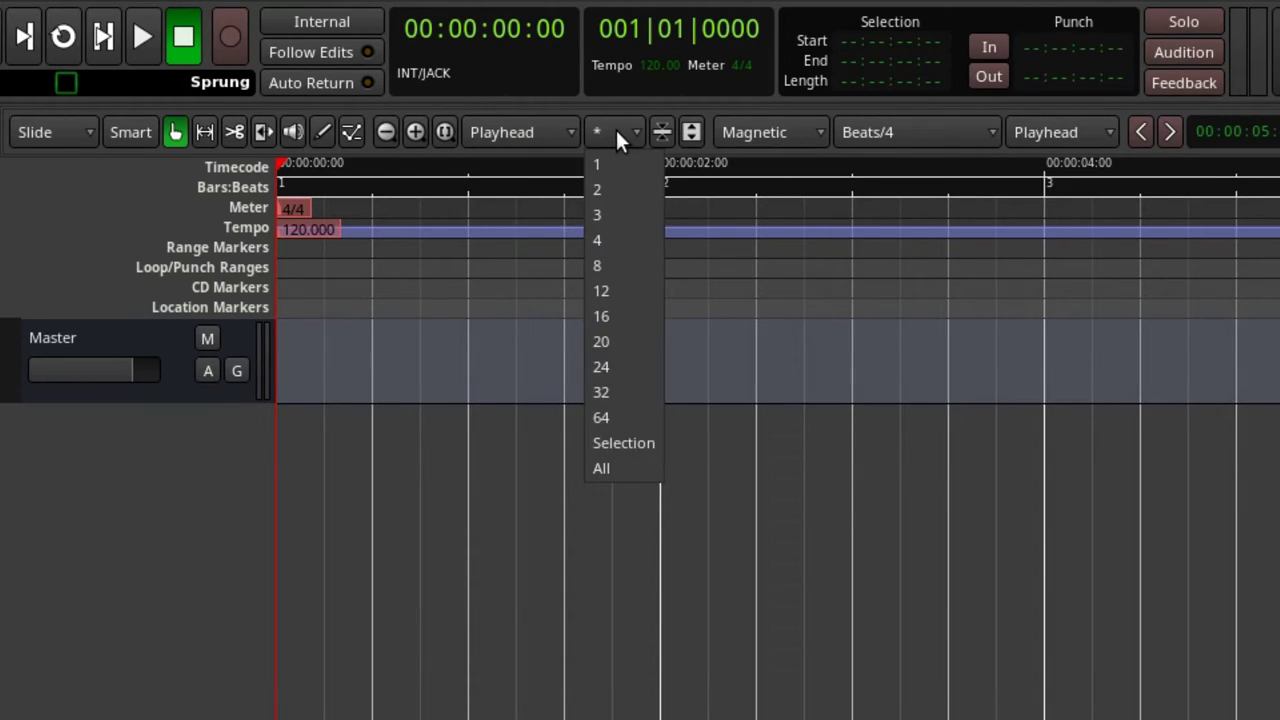
mouse_move(600, 132)
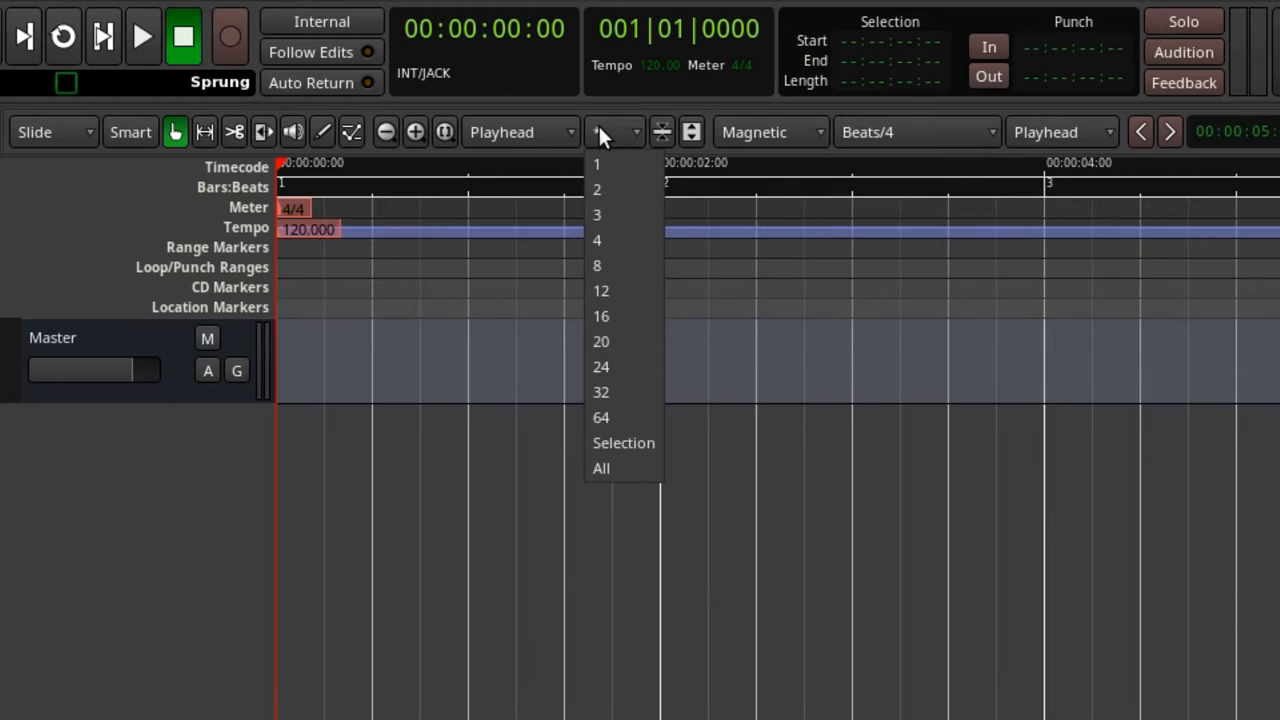
mouse_move(602, 132)
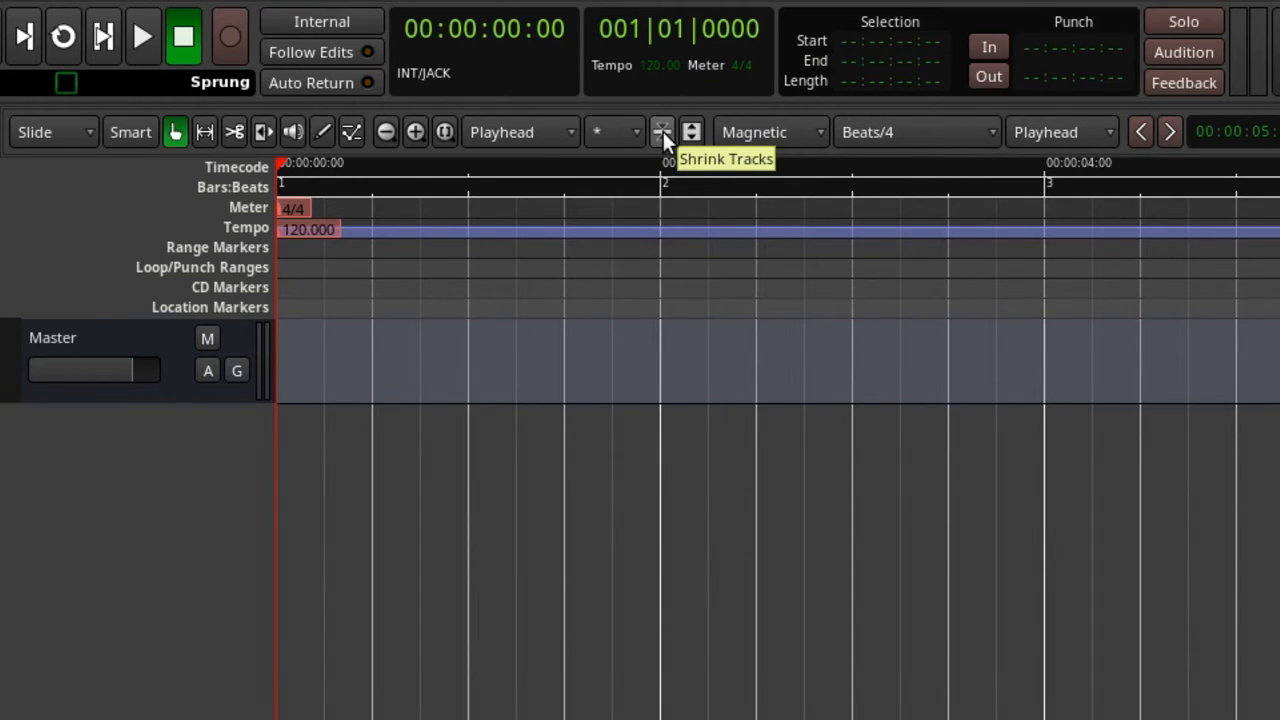
left_click(664, 132)
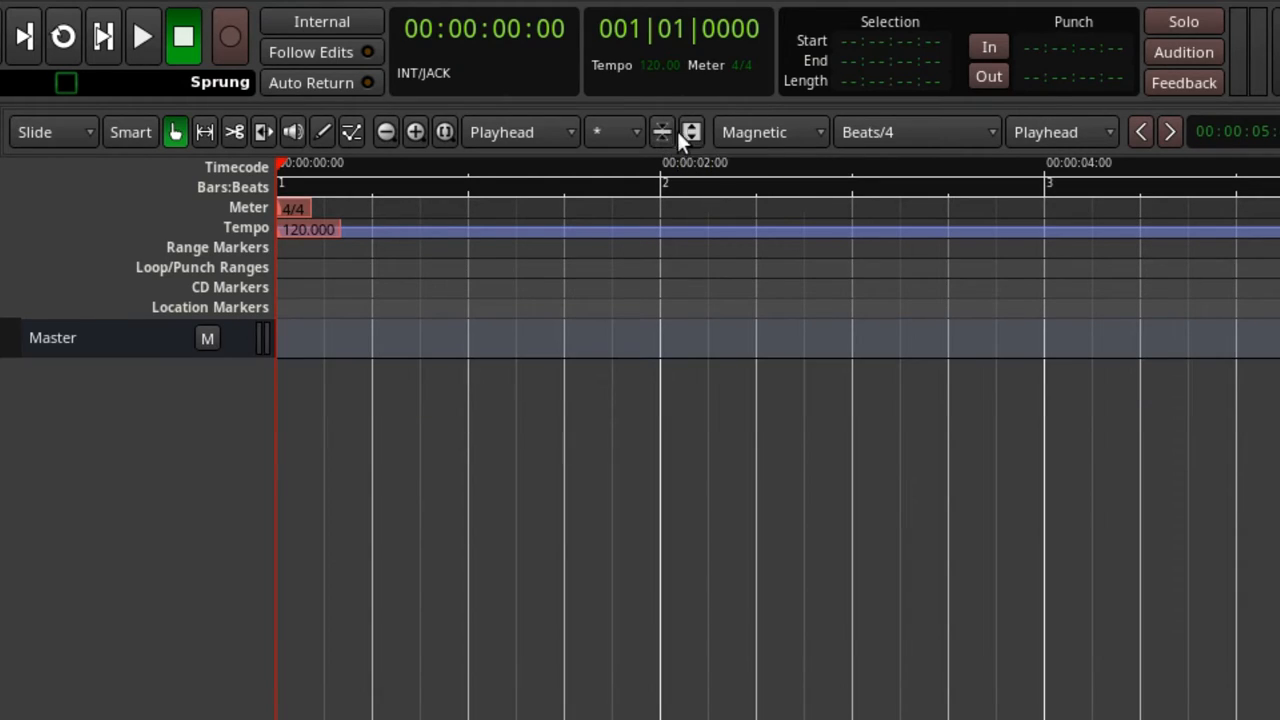
left_click(692, 132)
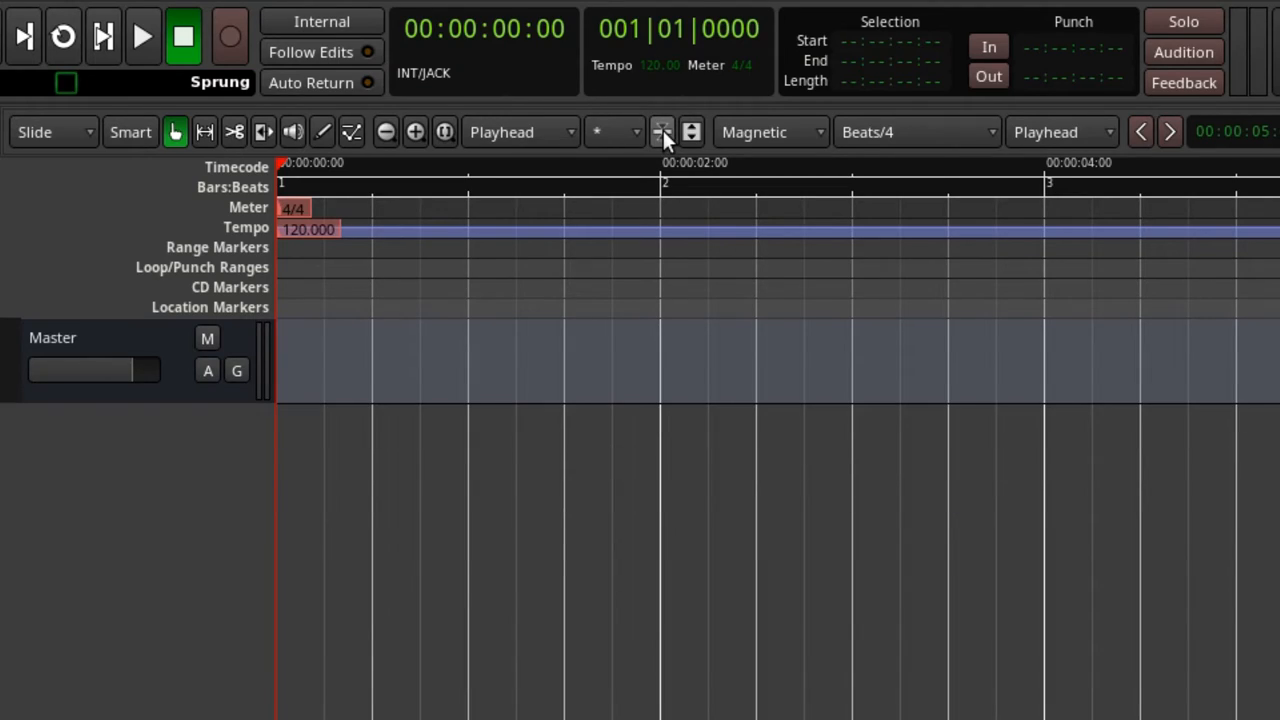
mouse_move(710, 138)
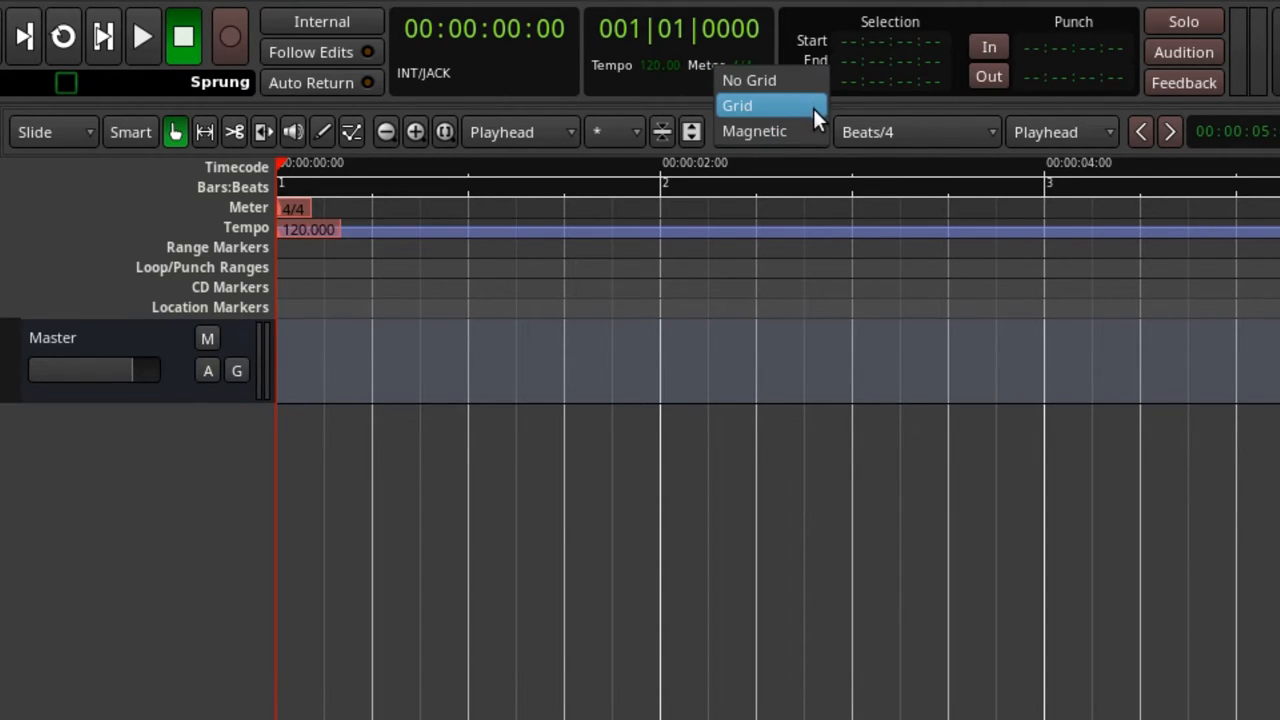
mouse_move(770, 132)
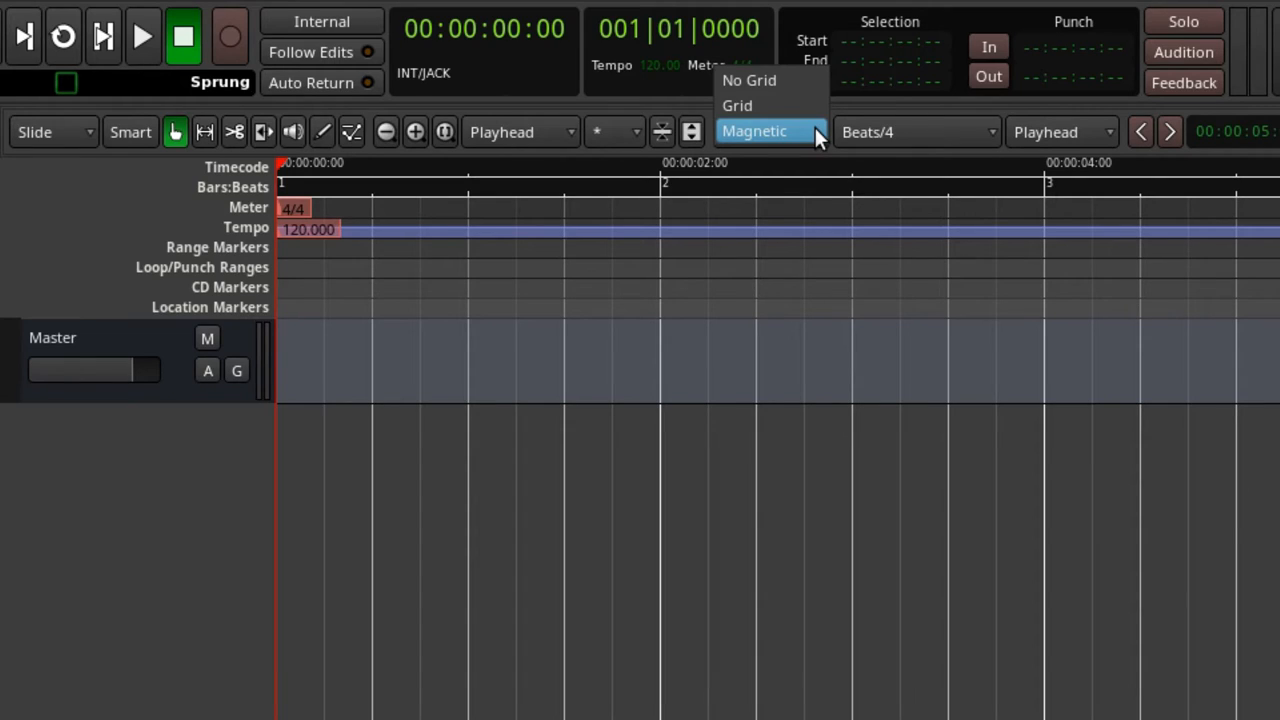
left_click(768, 132)
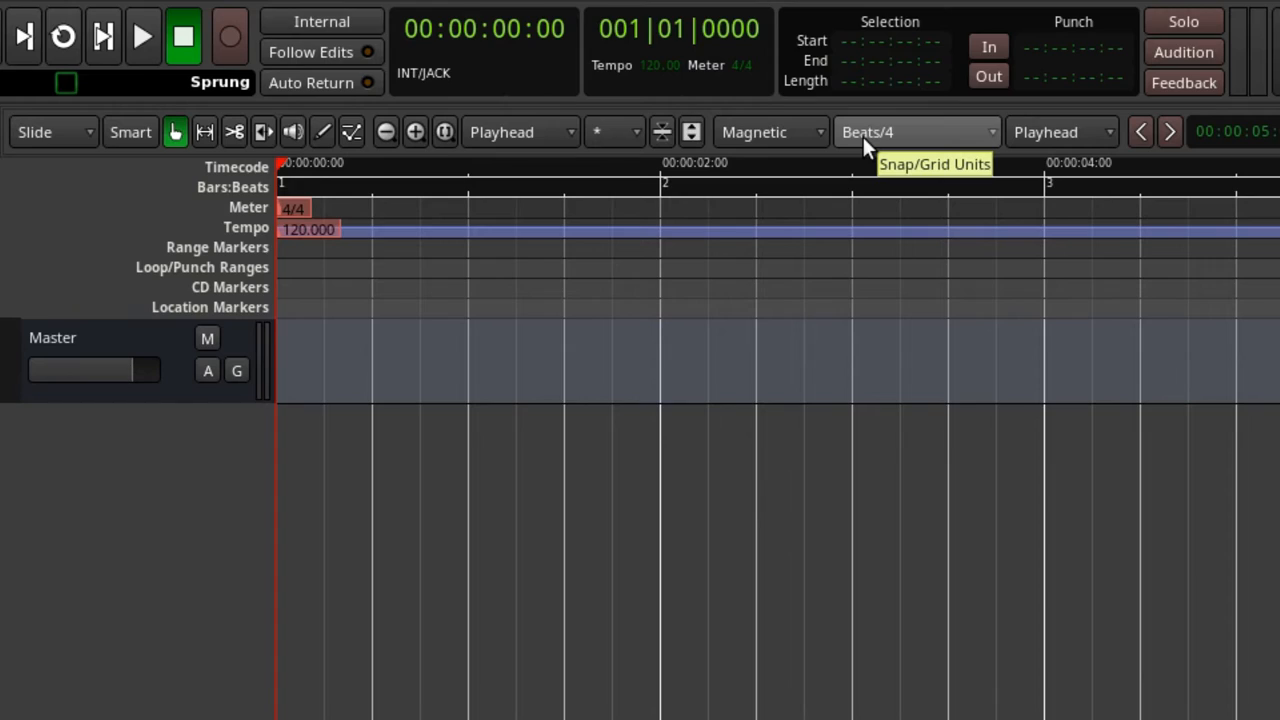
left_click(916, 132)
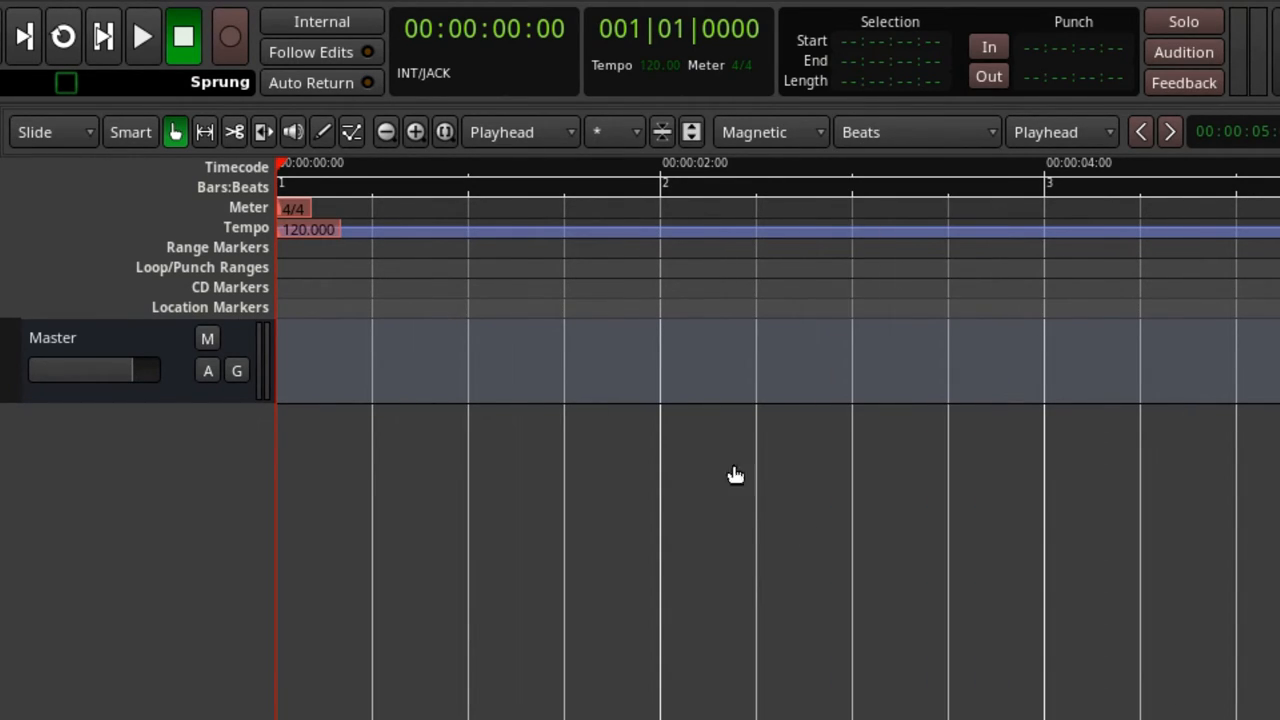
mouse_move(576, 264)
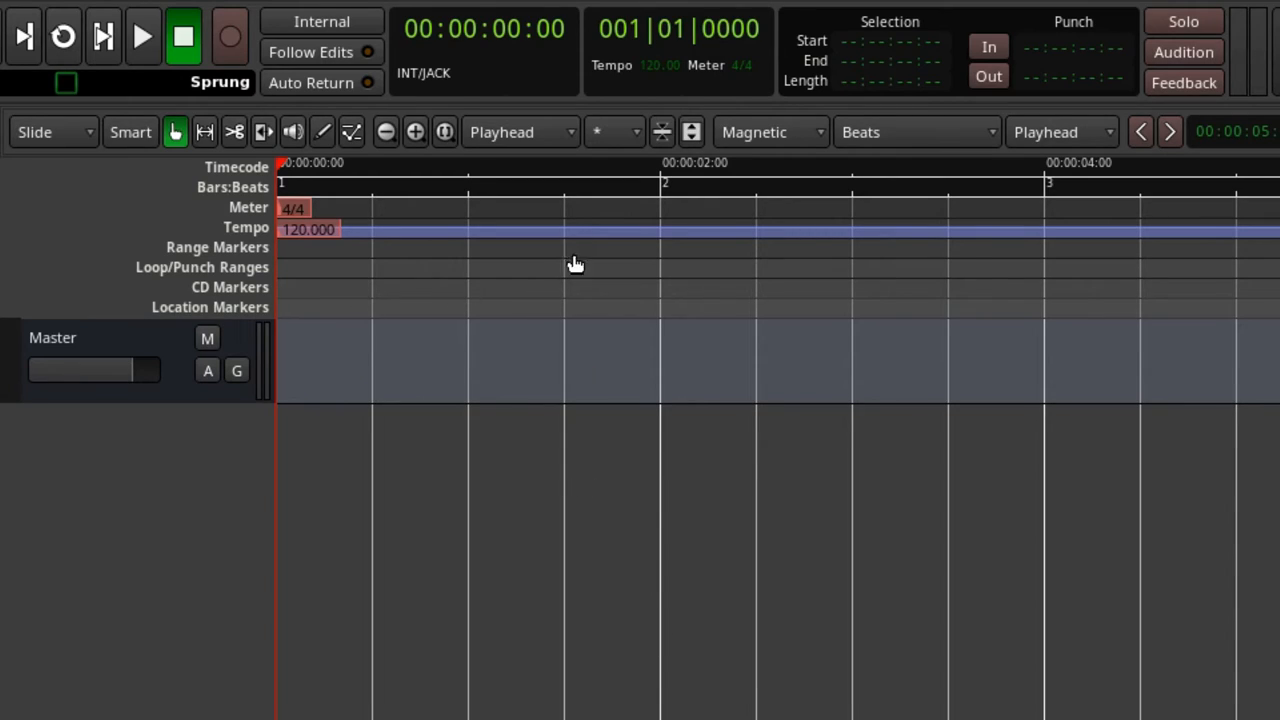
mouse_move(1004, 344)
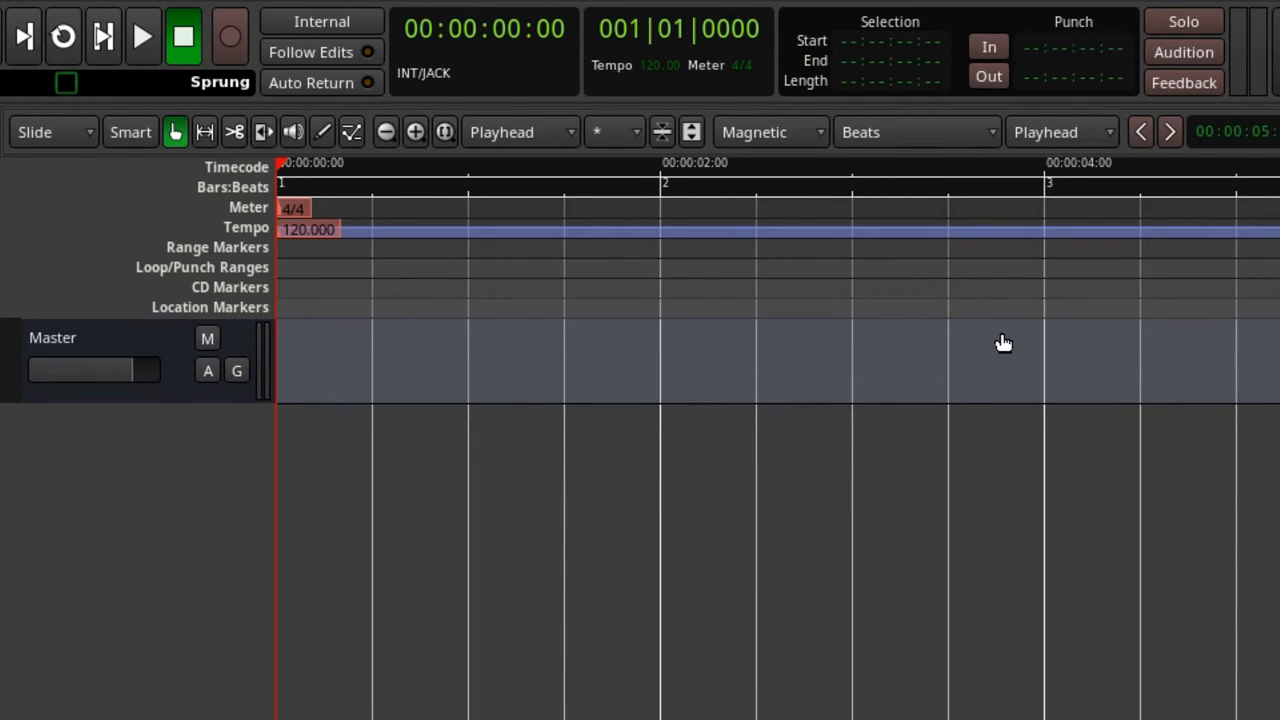
mouse_move(820, 516)
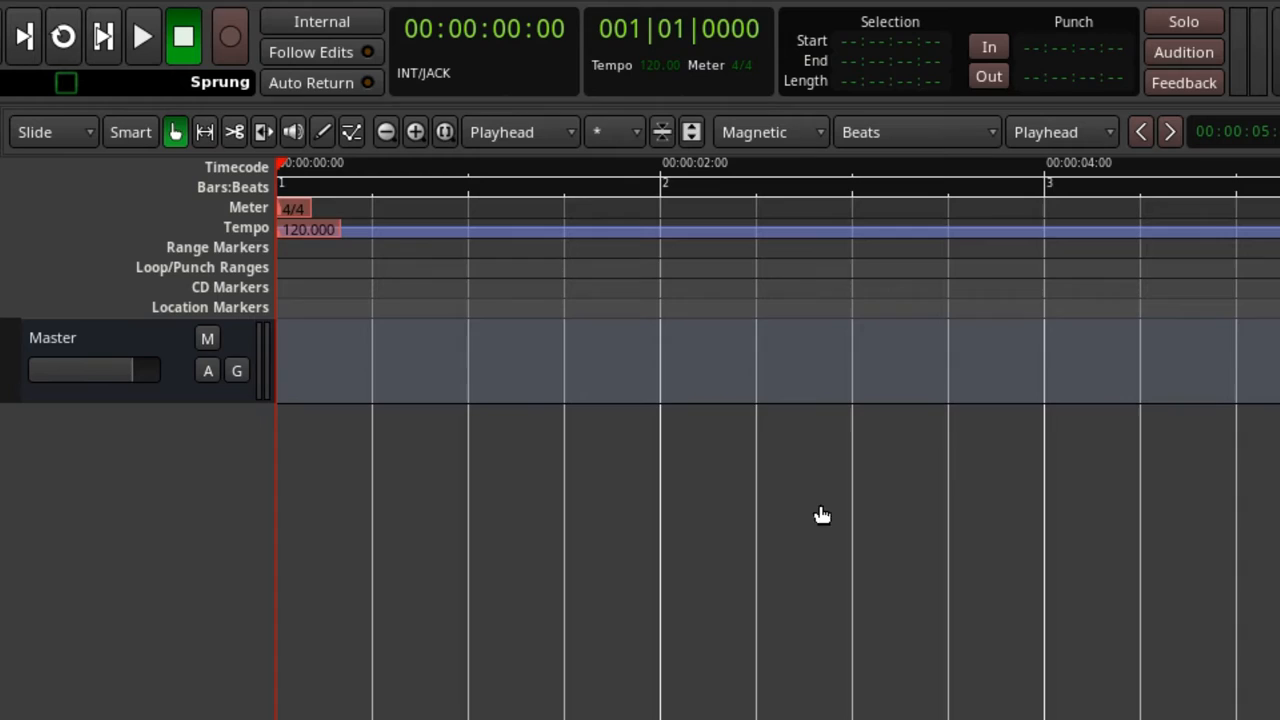
mouse_move(872, 132)
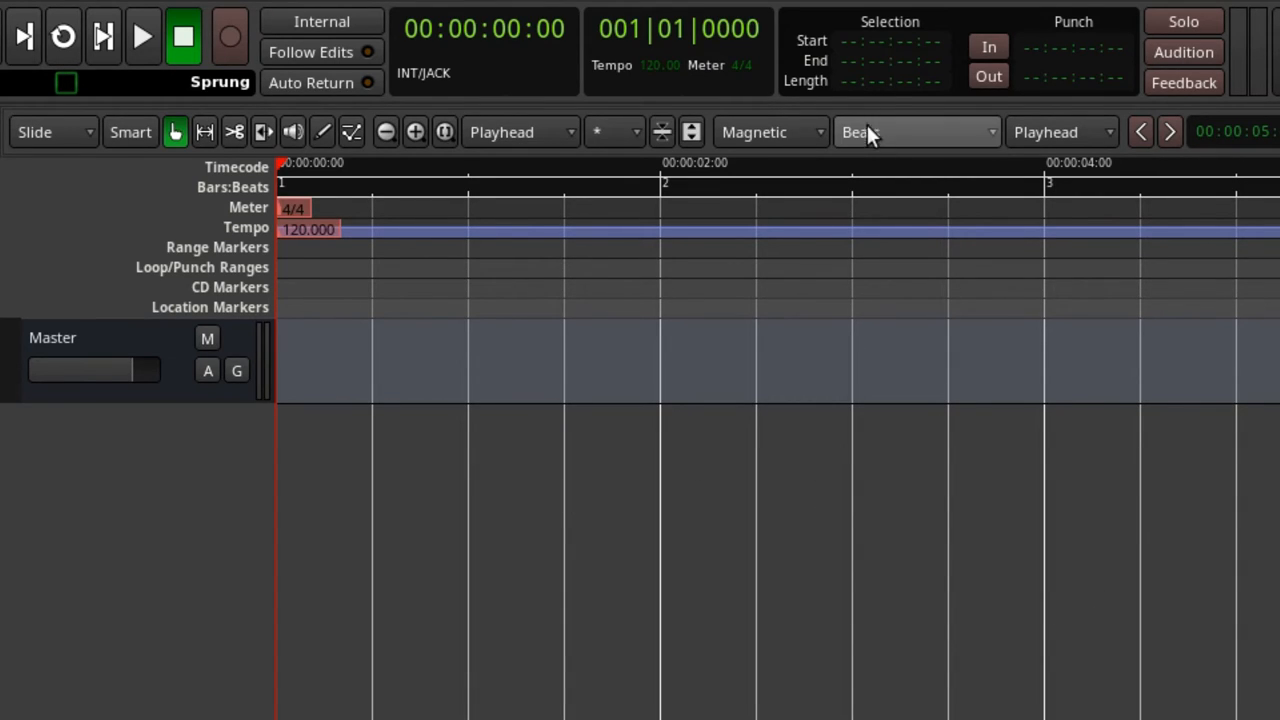
left_click(916, 132)
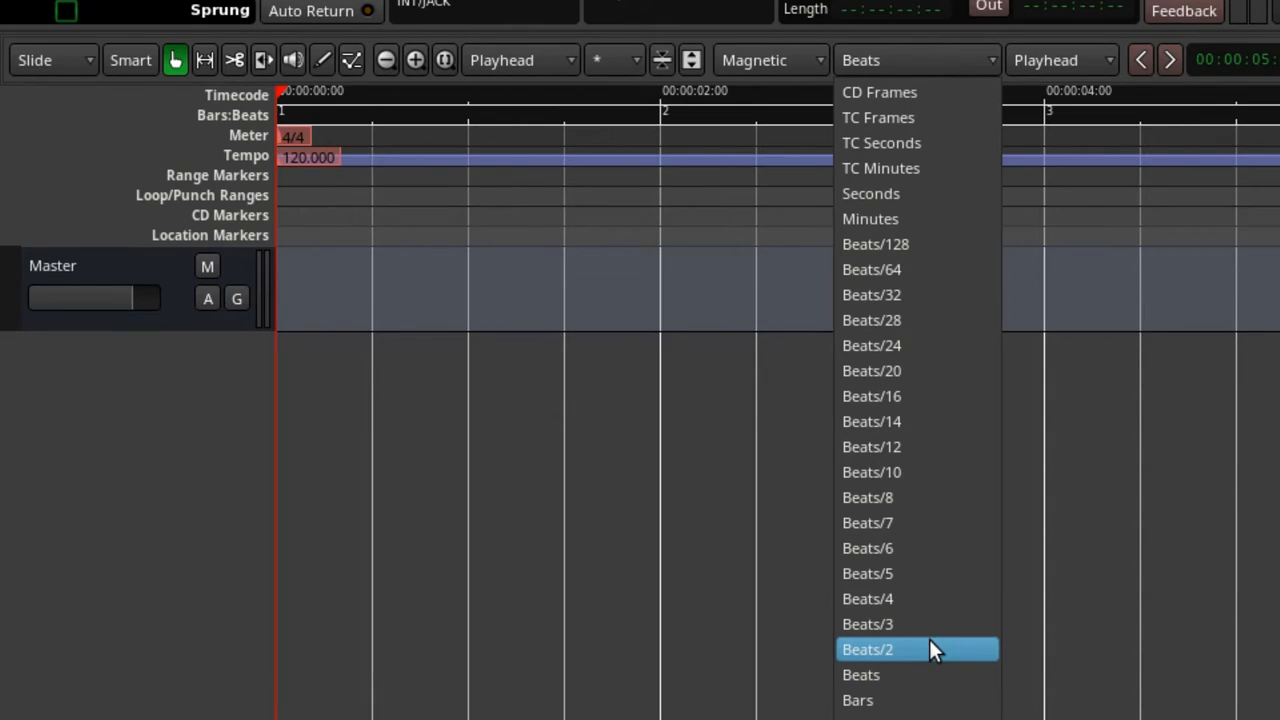
left_click(872, 648)
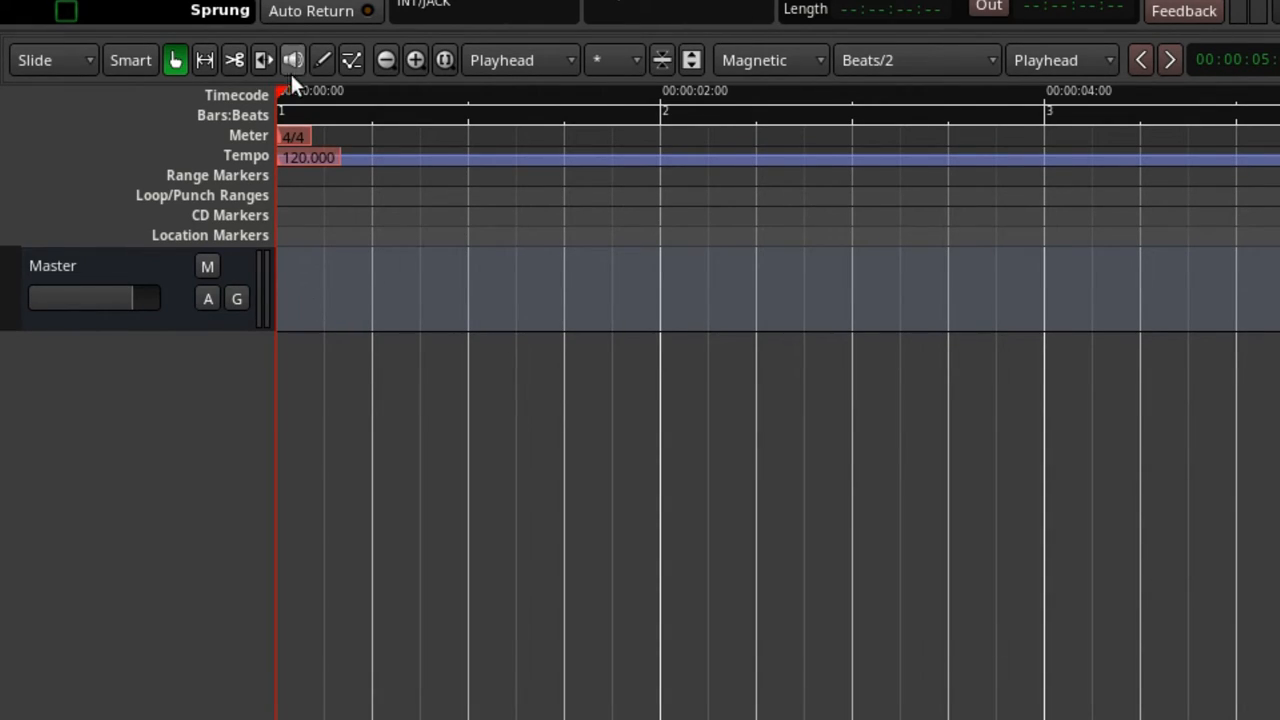
mouse_move(382, 212)
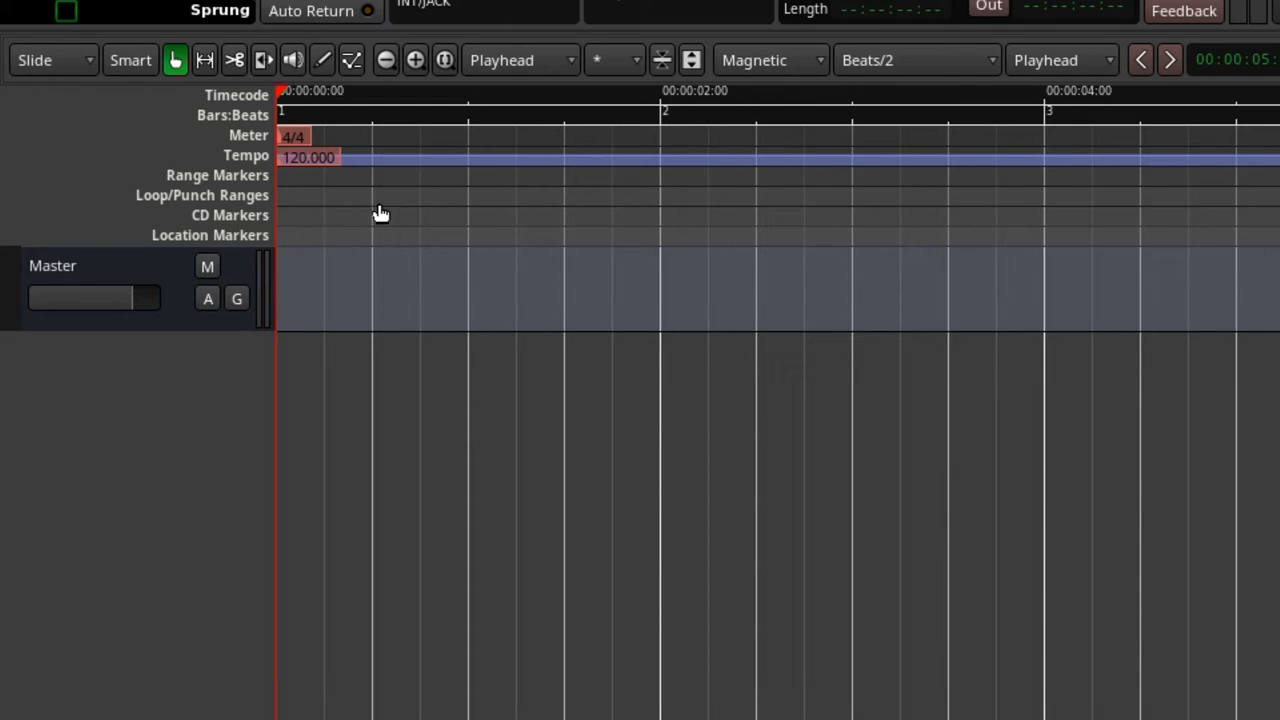
mouse_move(724, 296)
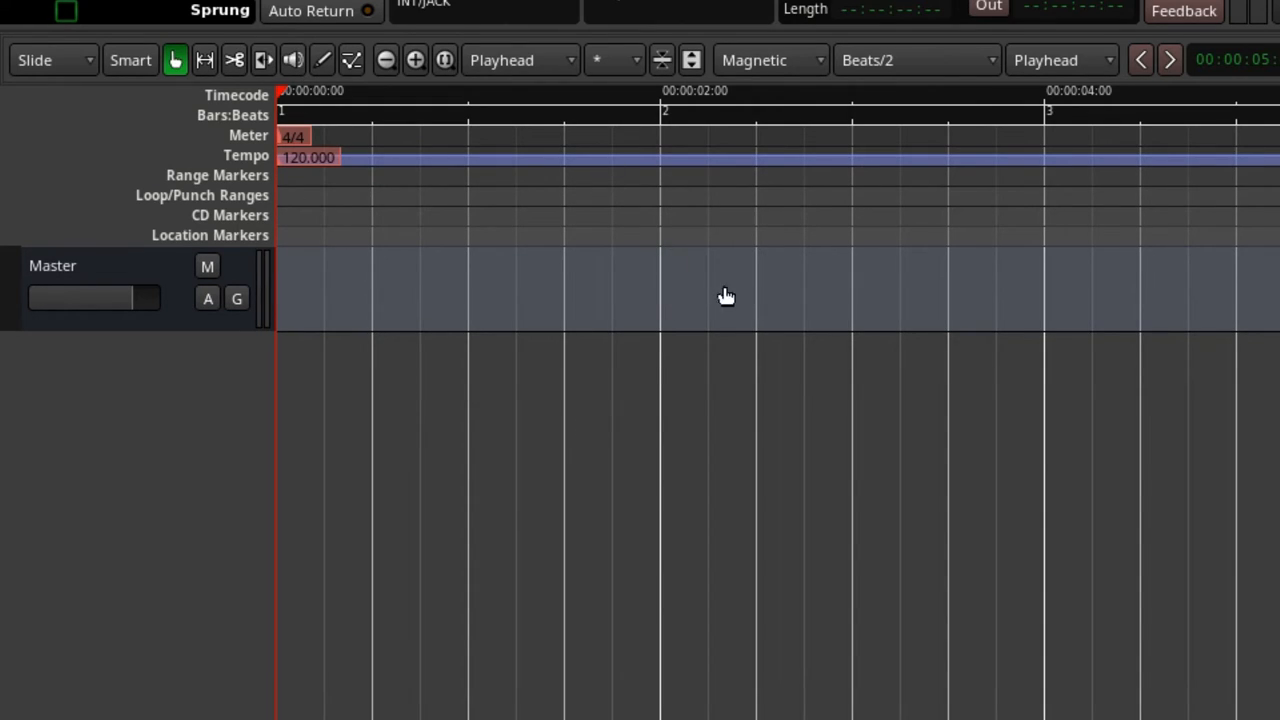
mouse_move(1040, 318)
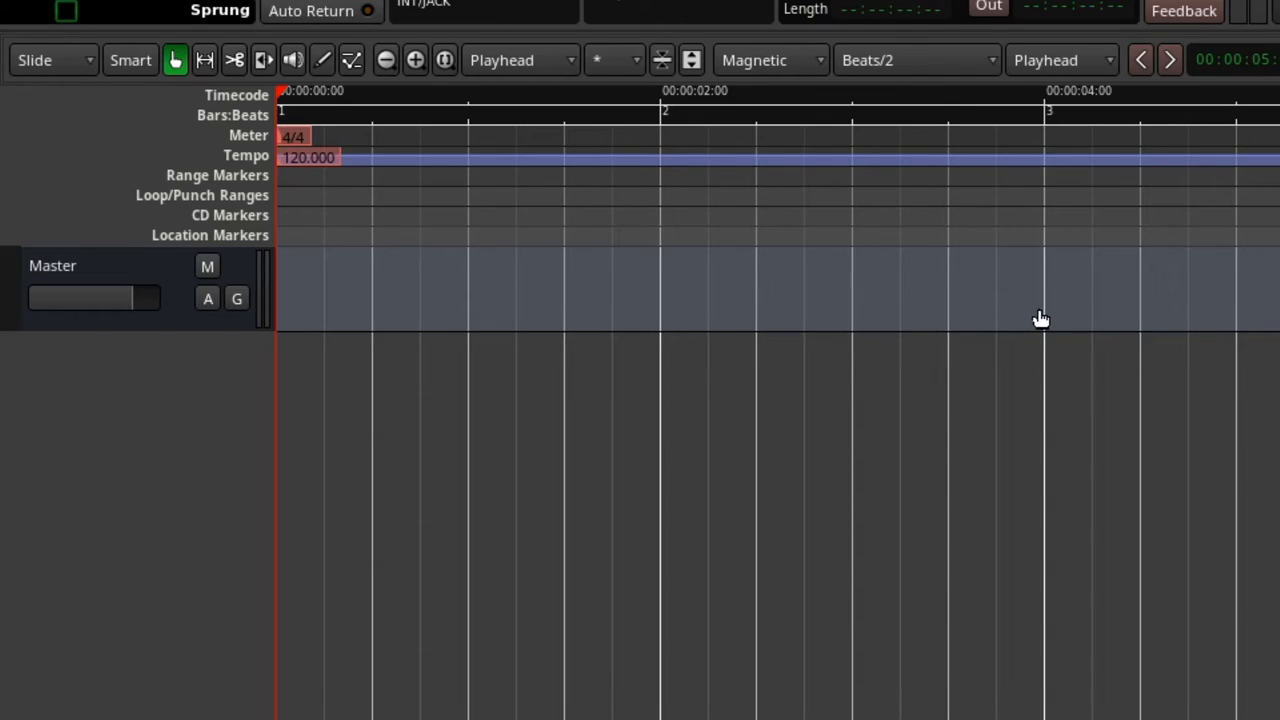
mouse_move(864, 82)
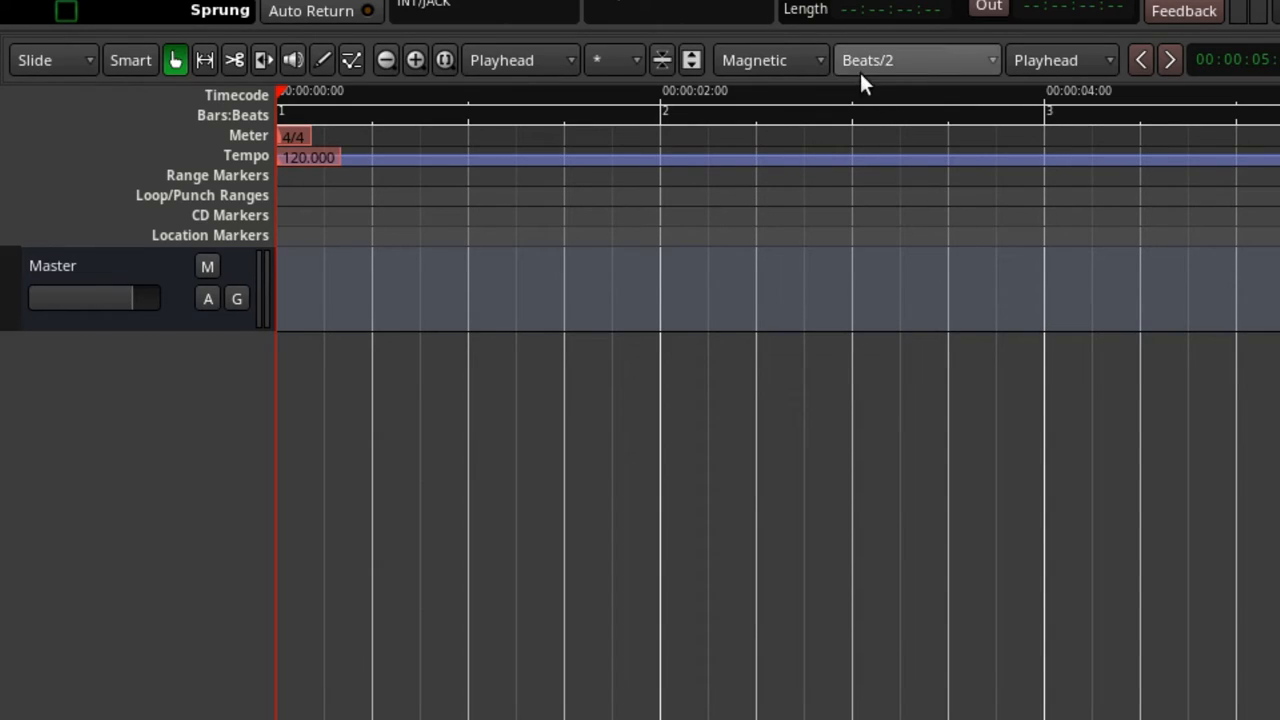
left_click(916, 60)
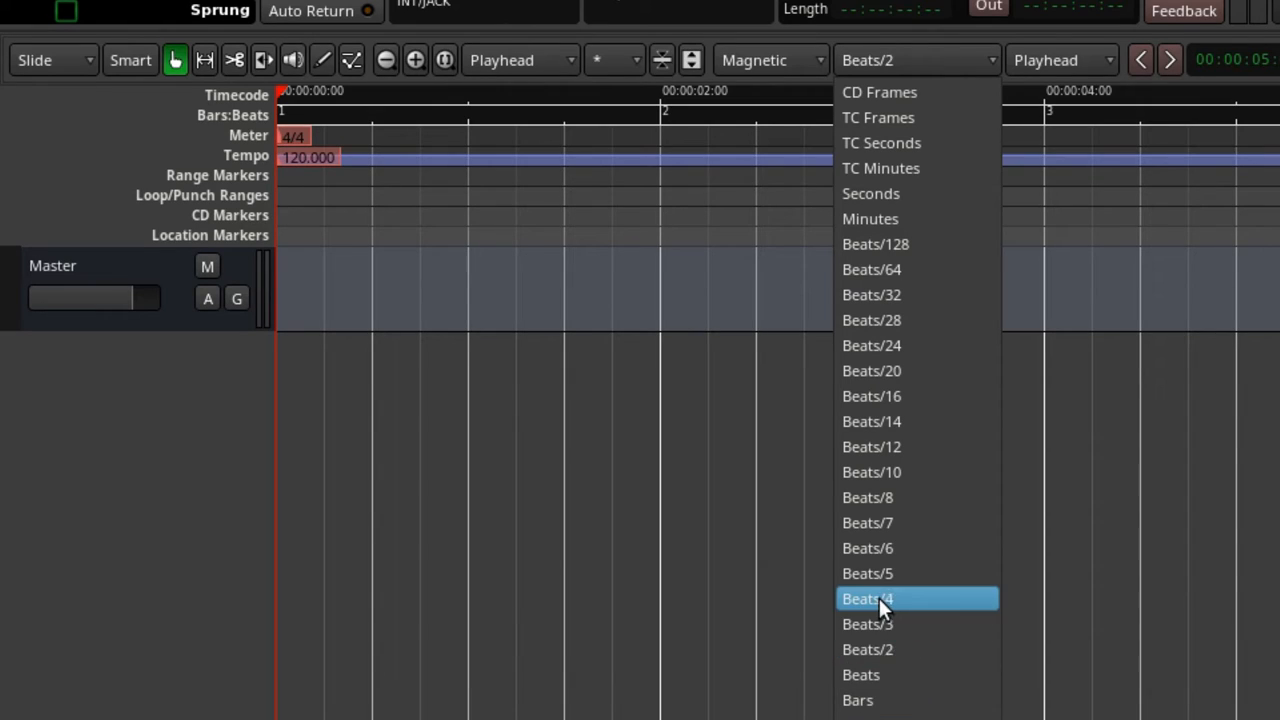
left_click(868, 598)
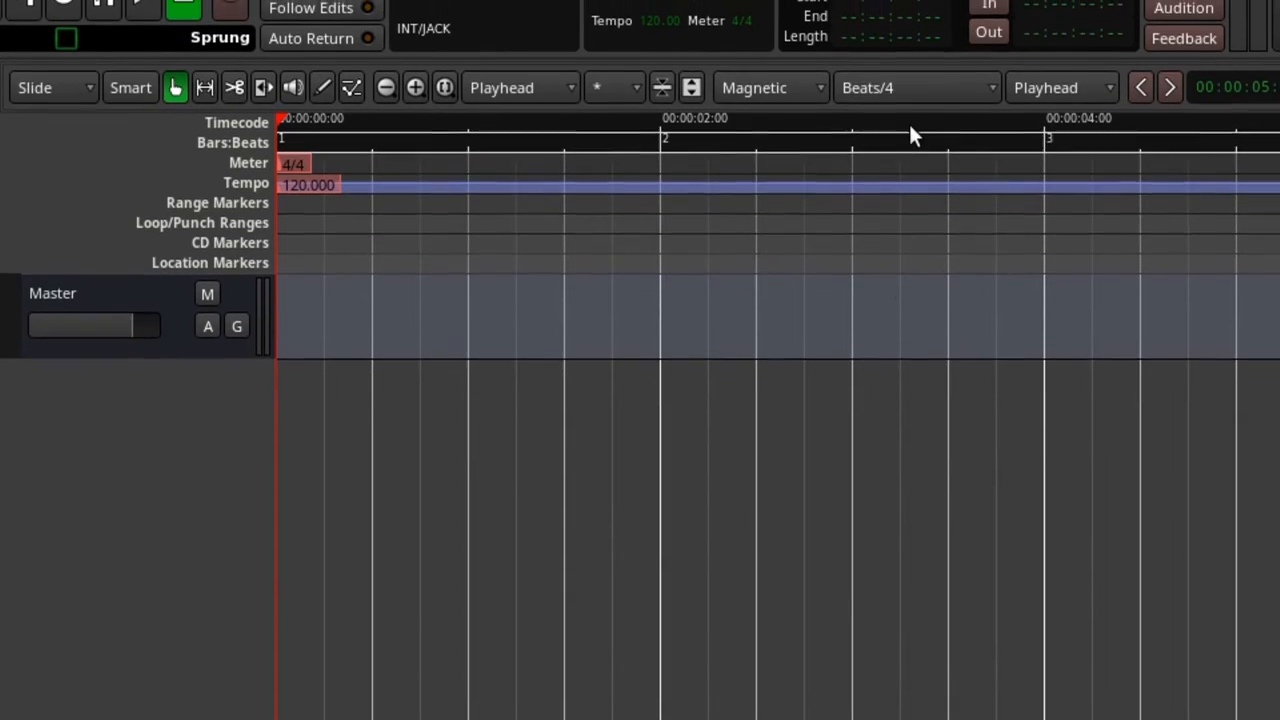
left_click(1060, 132)
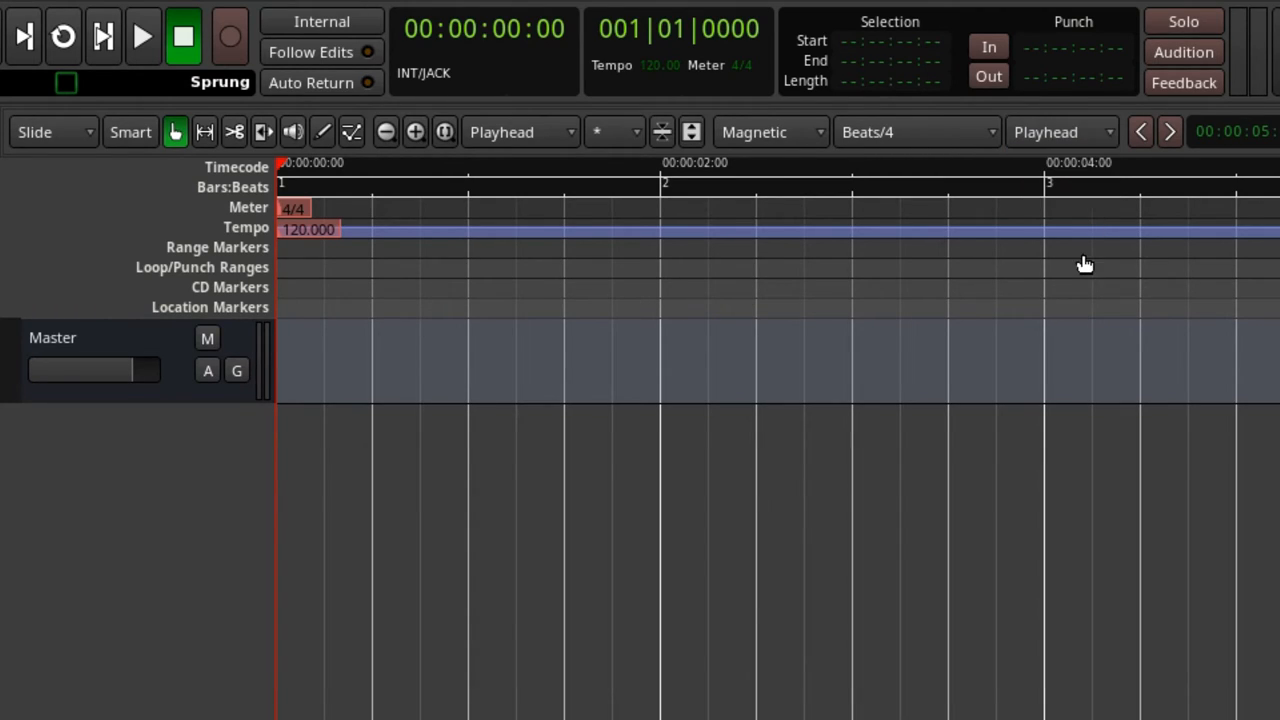
mouse_move(248, 318)
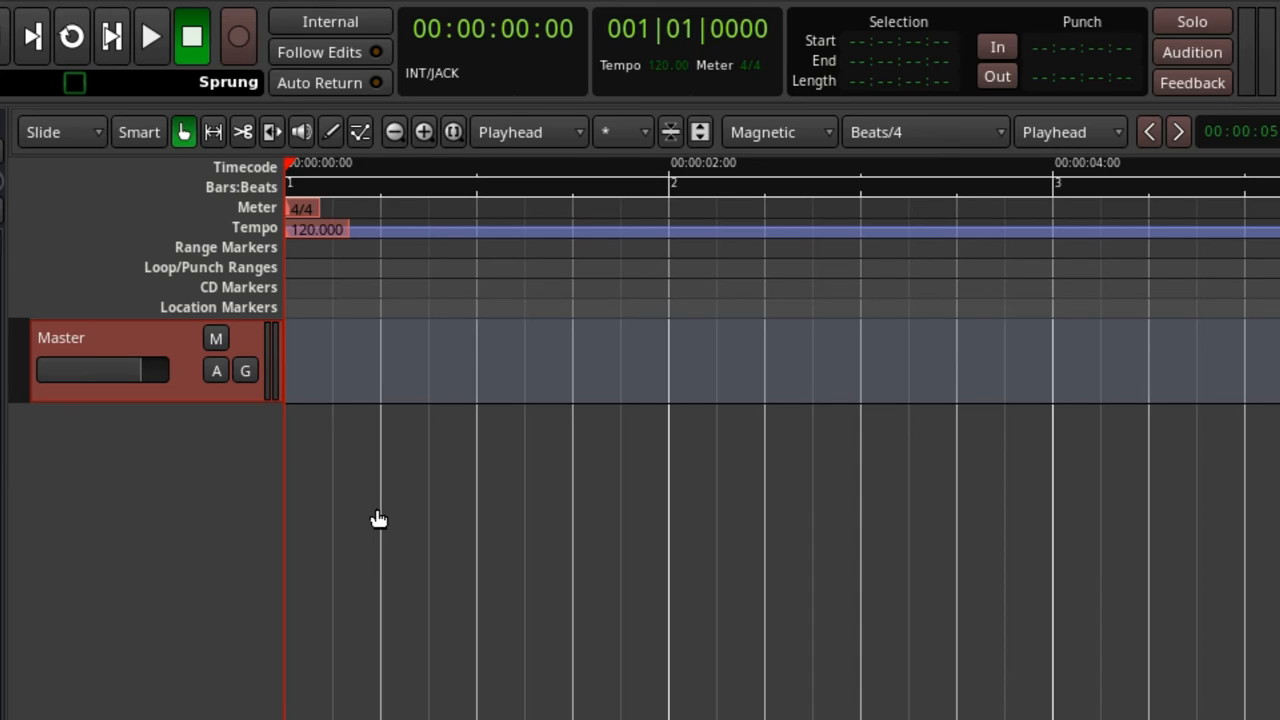
mouse_move(1148, 72)
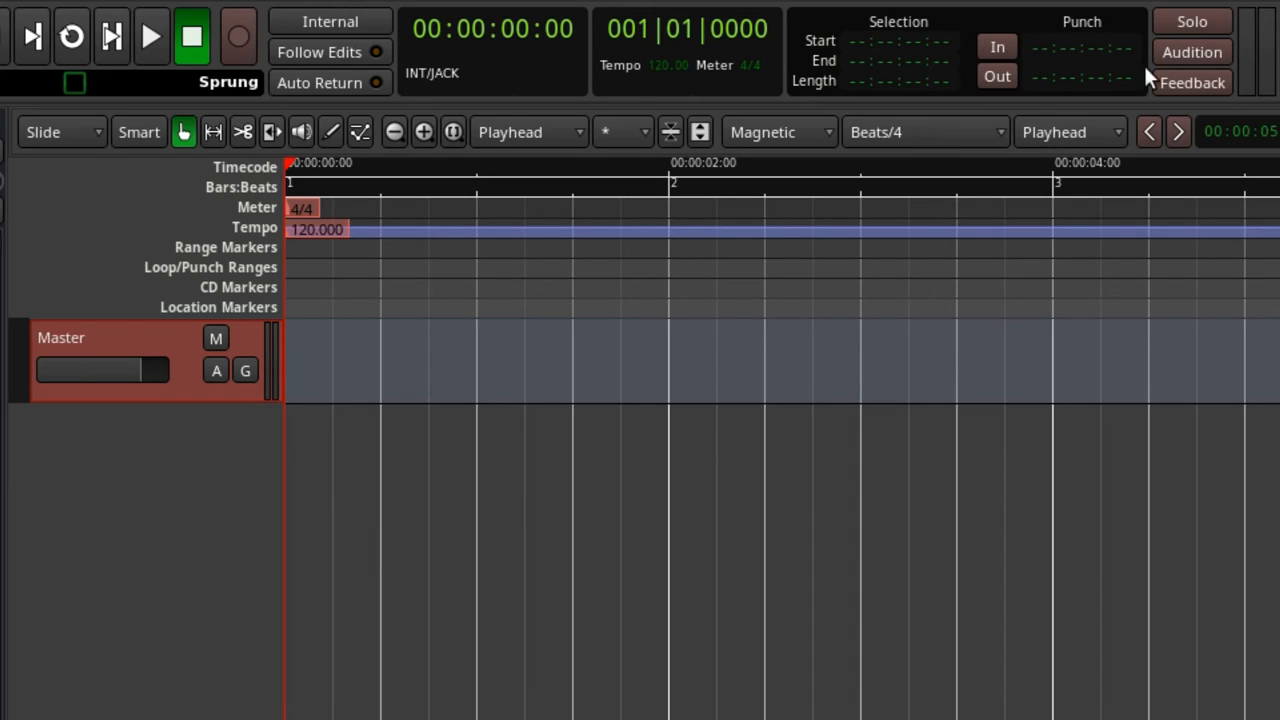